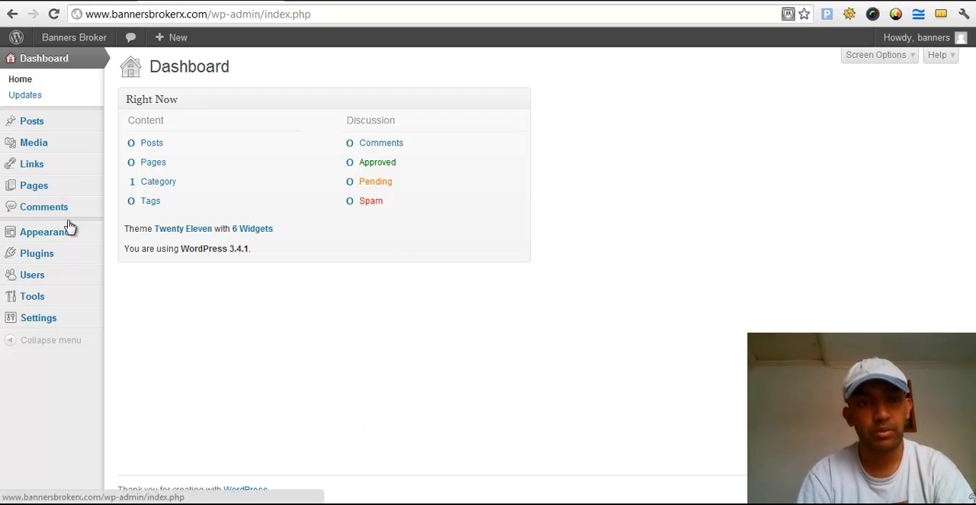
Under Appearance > Themes, delete the Twenty Ten theme and confirm with OK.
{"action": "left_click", "coordinate": [44, 231]}
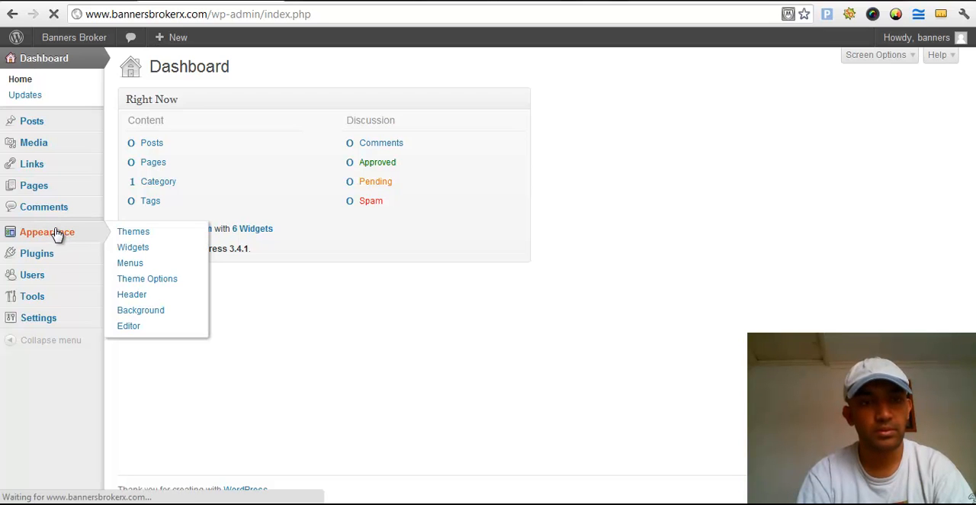
{"action": "left_click", "coordinate": [133, 230]}
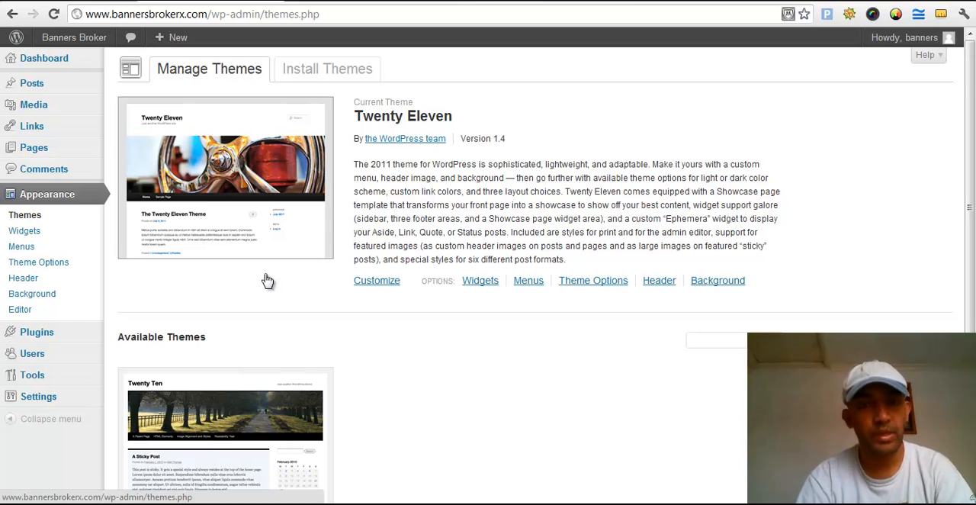
{"action": "scroll", "scroll_direction": "down", "scroll_amount": 3}
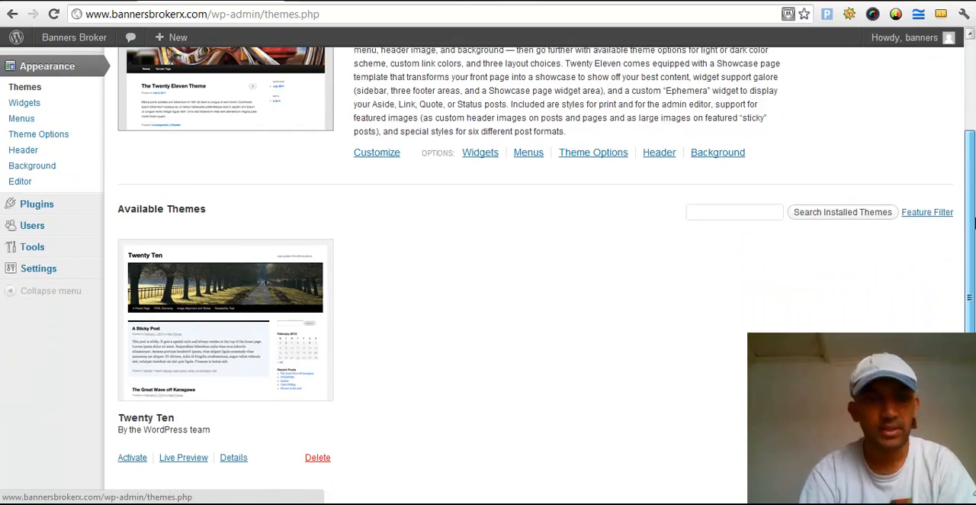
{"action": "scroll", "scroll_direction": "down", "scroll_amount": 3}
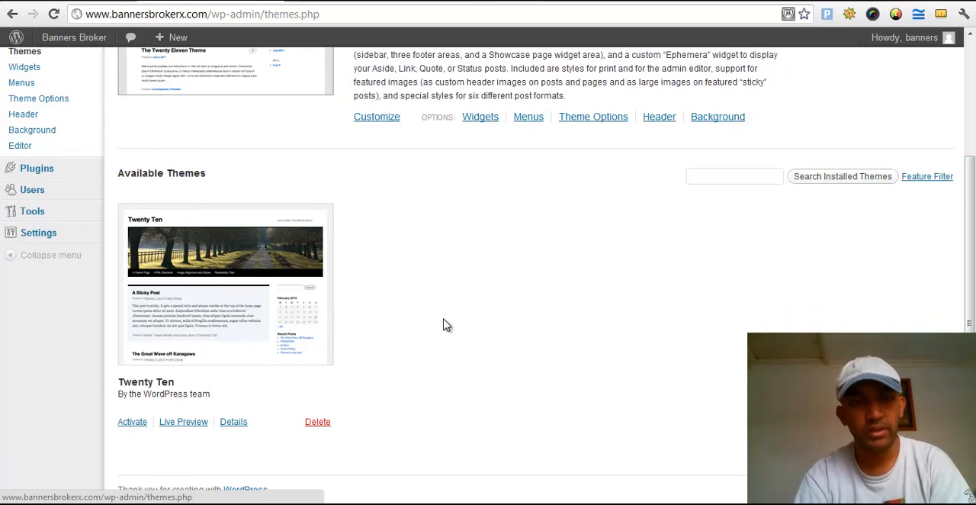
{"action": "left_click", "coordinate": [317, 421]}
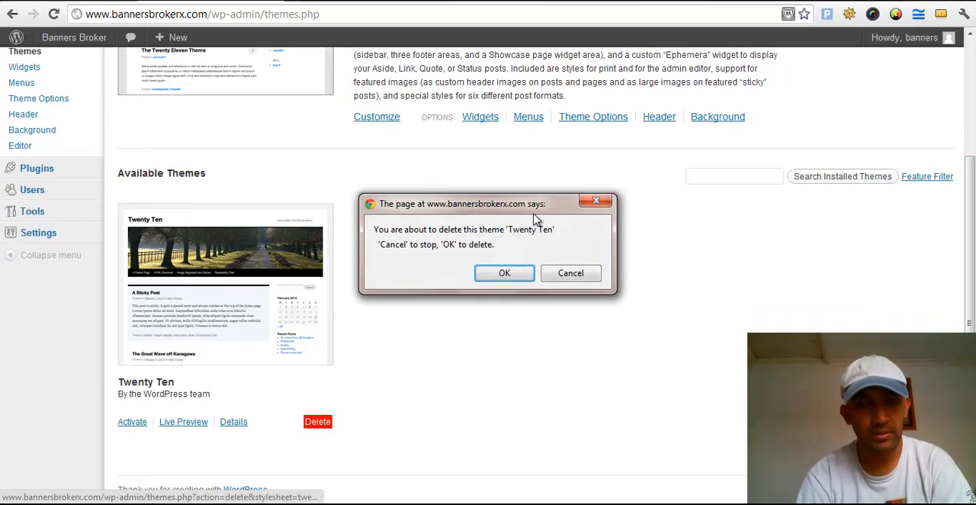
{"action": "left_click", "coordinate": [504, 273]}
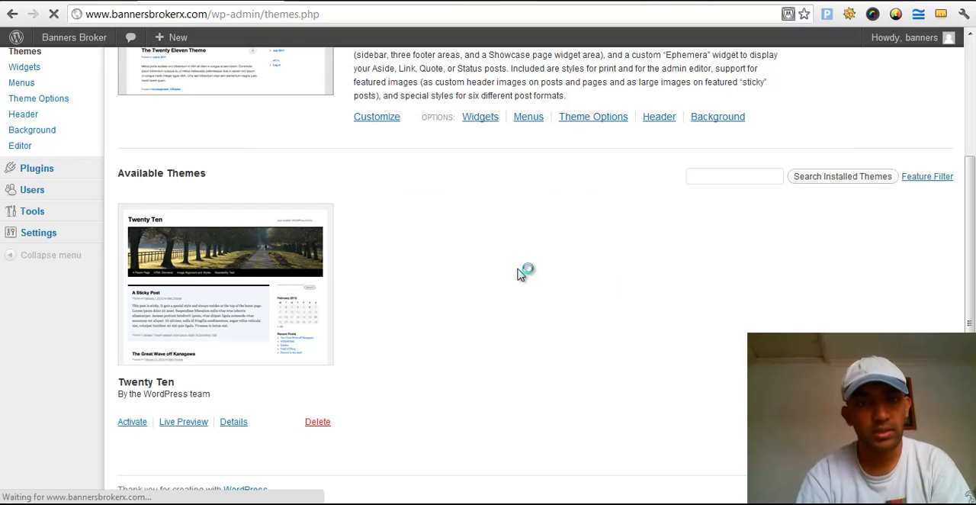
{"action": "left_click", "coordinate": [317, 421]}
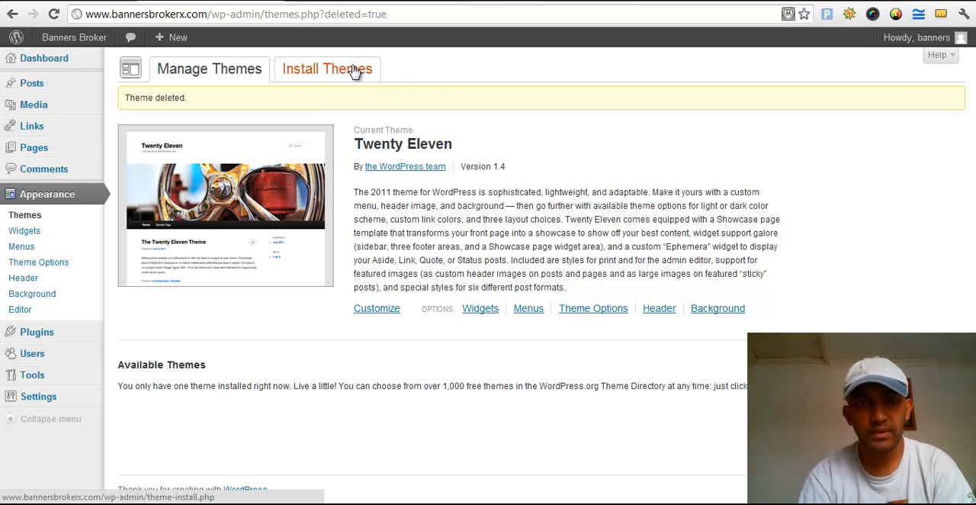
Open the Install Themes page and clear its keyword search box.
{"action": "left_click", "coordinate": [327, 68]}
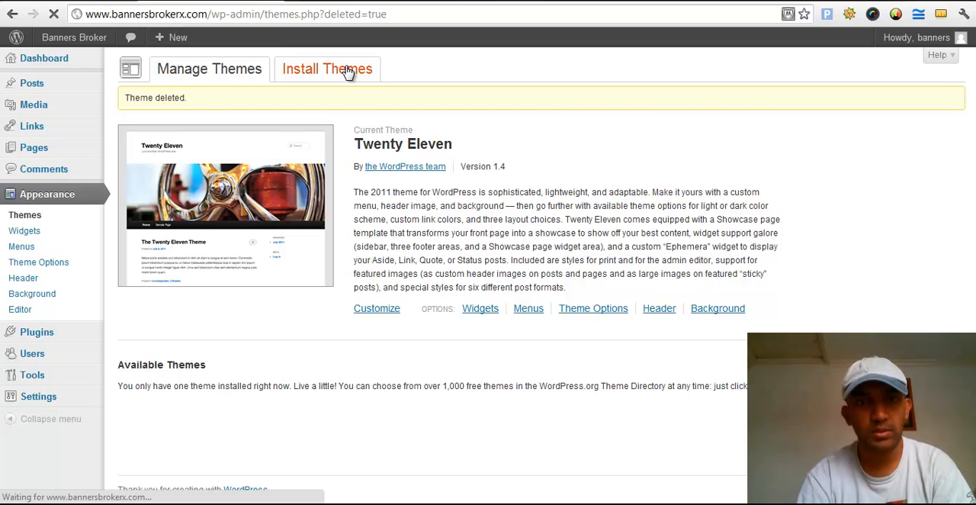
{"action": "left_click", "coordinate": [327, 68]}
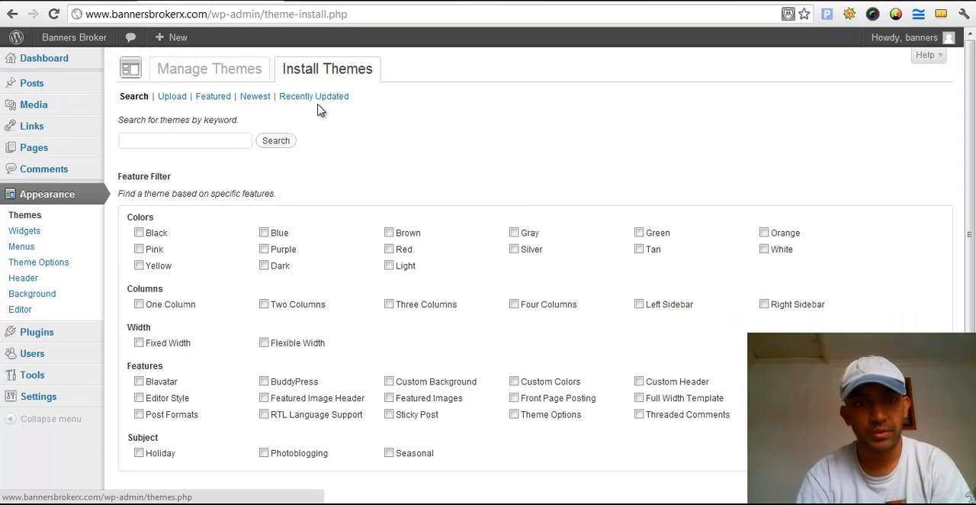
{"action": "type", "text": "pizza"}
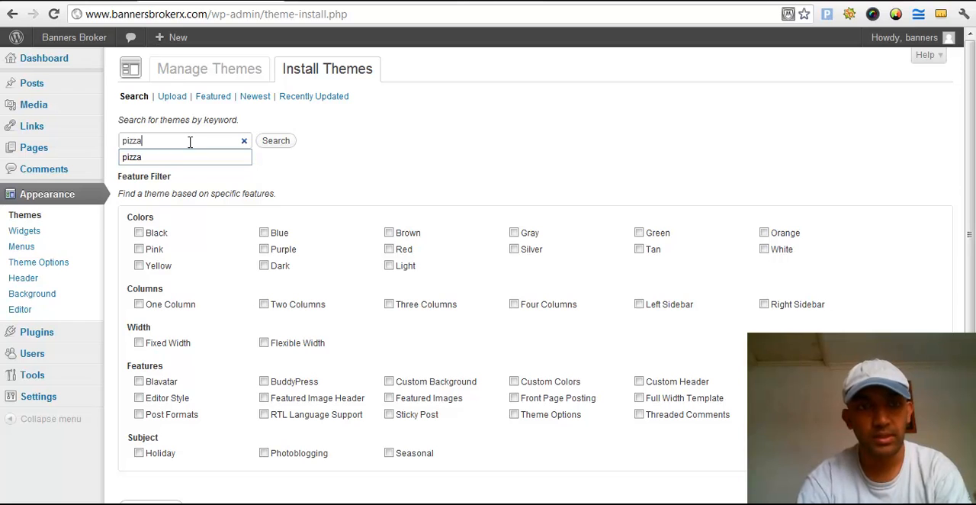
{"action": "left_click", "coordinate": [244, 140]}
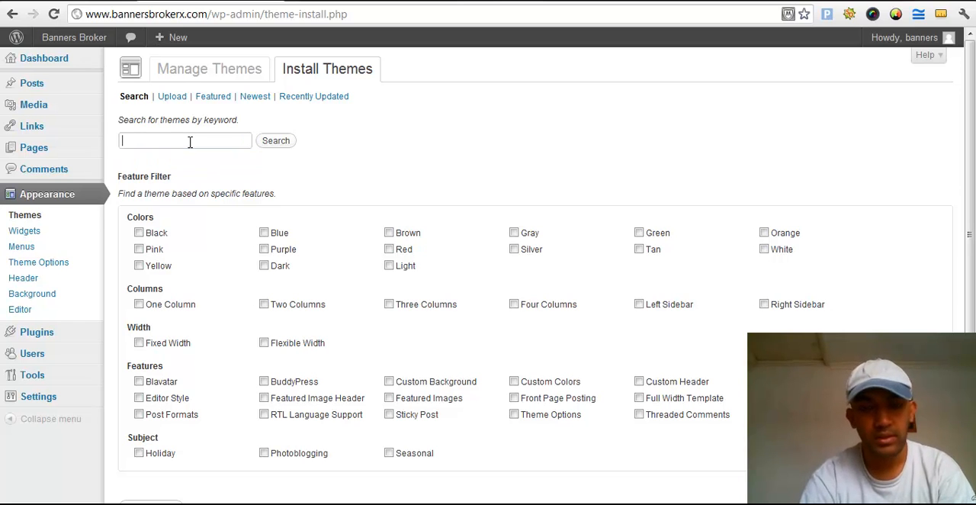
{"action": "mouse_move", "coordinate": [273, 240]}
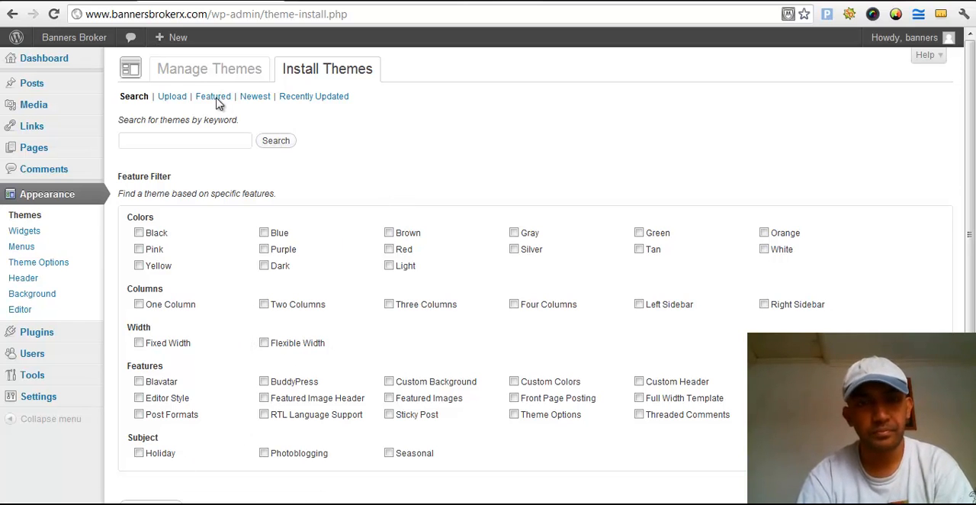
Show Featured themes and browse the list, including PageLines, Responsive and Suffusion.
{"action": "left_click", "coordinate": [213, 96]}
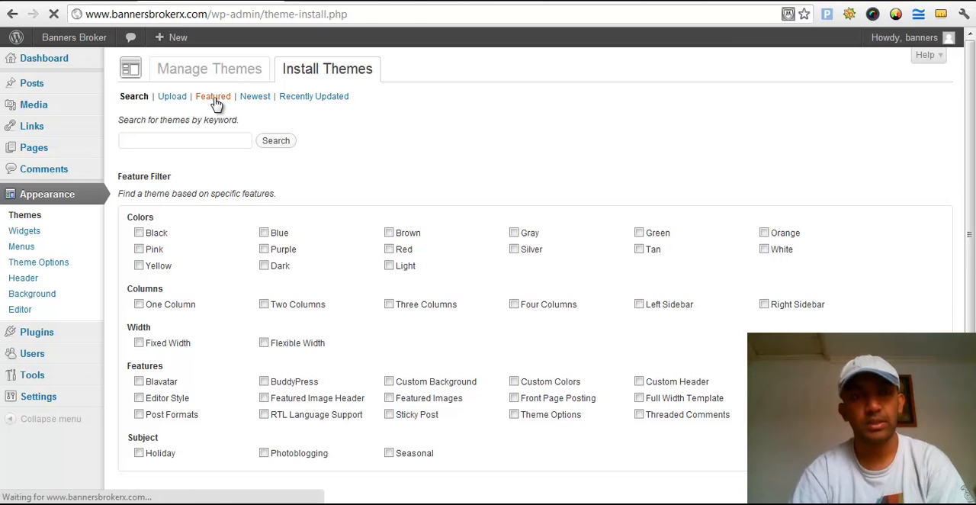
{"action": "left_click", "coordinate": [212, 96]}
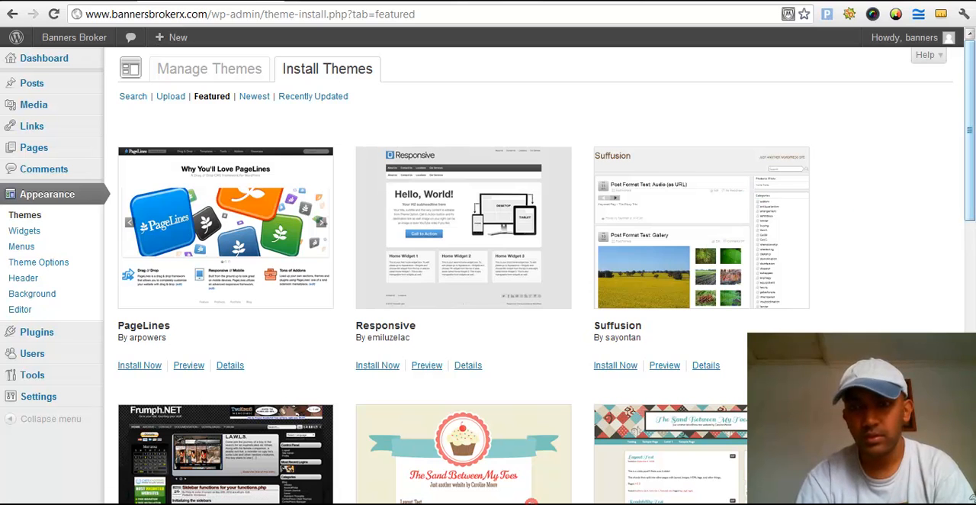
{"action": "scroll", "scroll_direction": "down", "scroll_amount": 3}
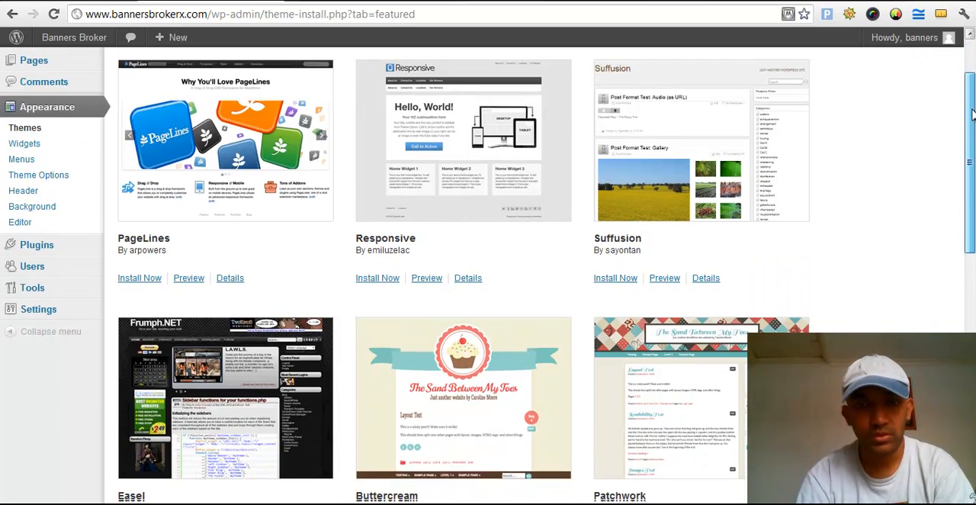
{"action": "scroll", "scroll_direction": "down", "scroll_amount": 3}
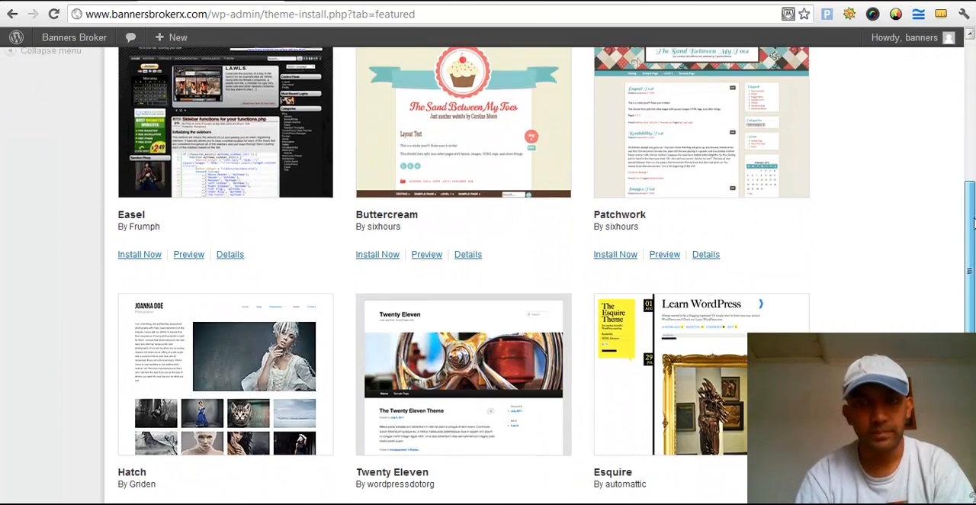
{"action": "scroll", "scroll_direction": "down", "scroll_amount": 3}
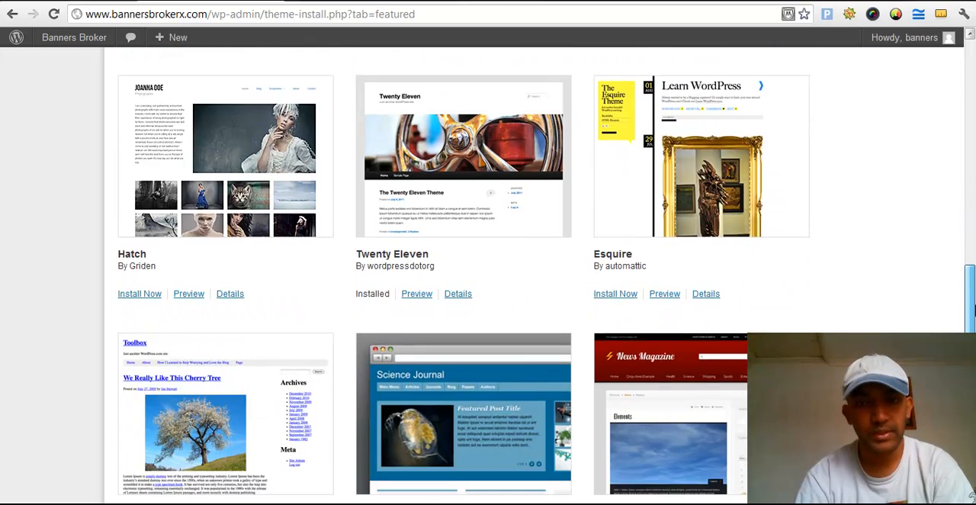
{"action": "scroll", "scroll_direction": "down", "scroll_amount": 3}
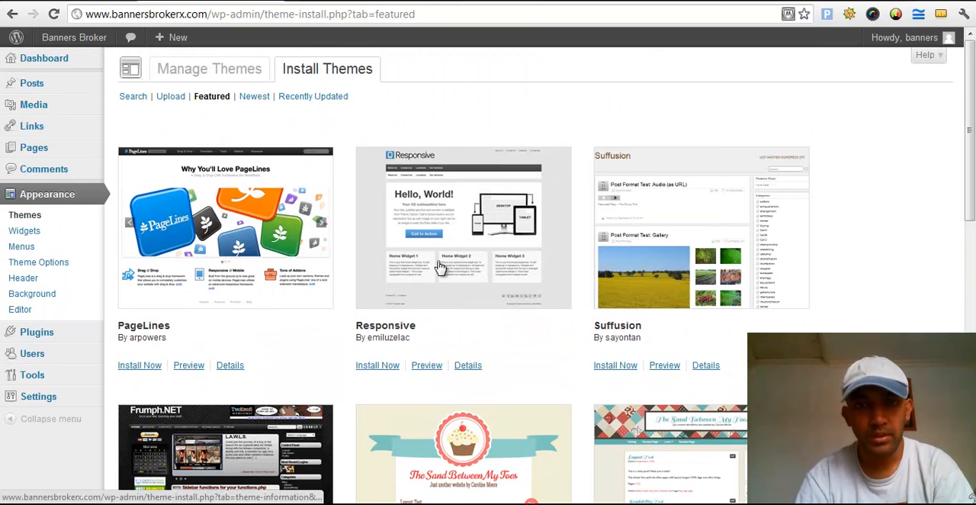
{"action": "mouse_move", "coordinate": [417, 305]}
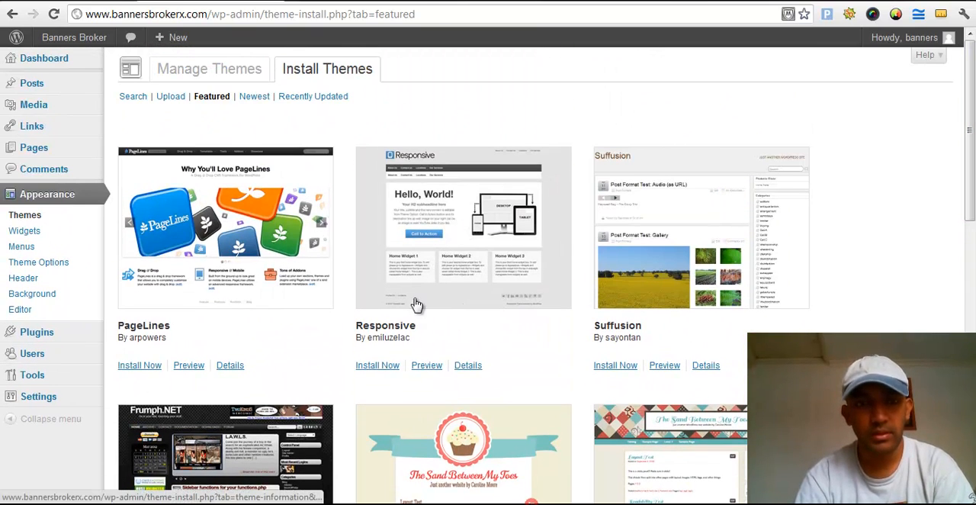
Install the Responsive 1.7.1 theme and activate it.
{"action": "left_click", "coordinate": [376, 364]}
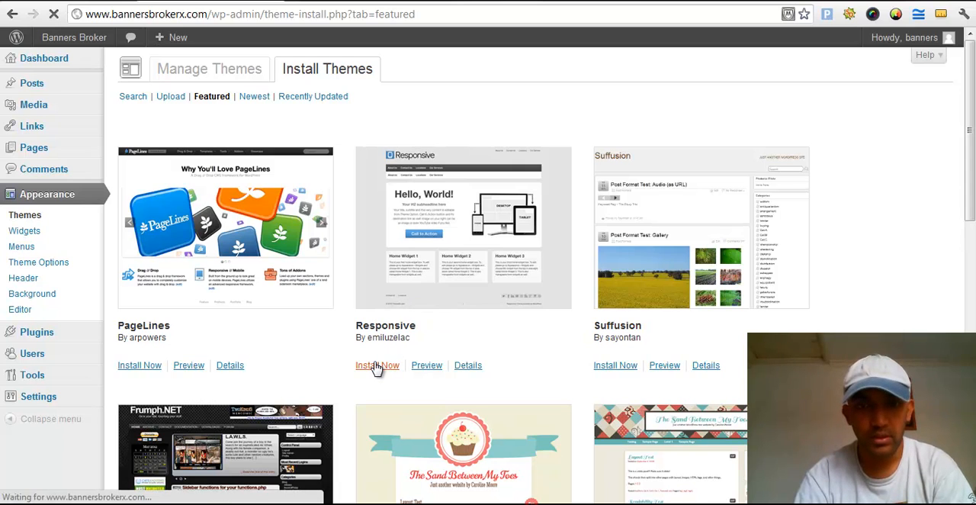
{"action": "left_click", "coordinate": [376, 365]}
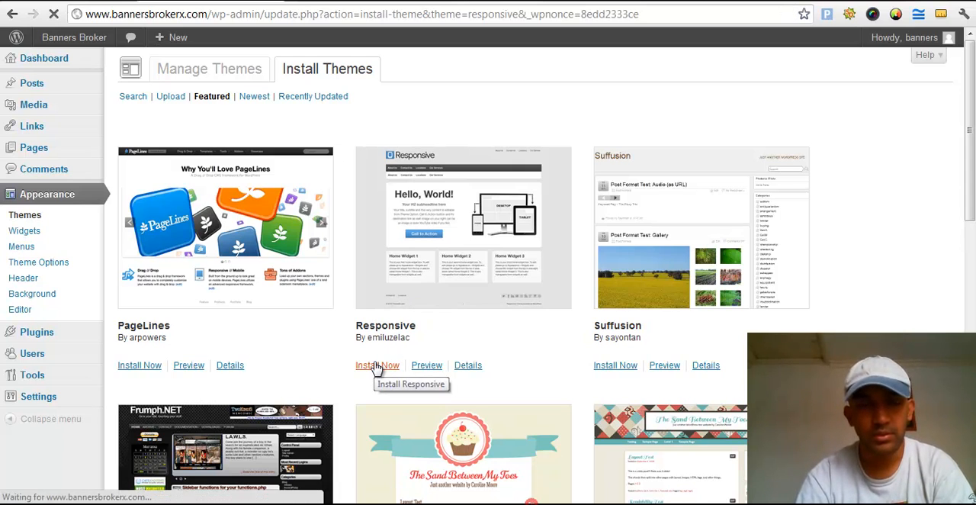
{"action": "left_click", "coordinate": [376, 364]}
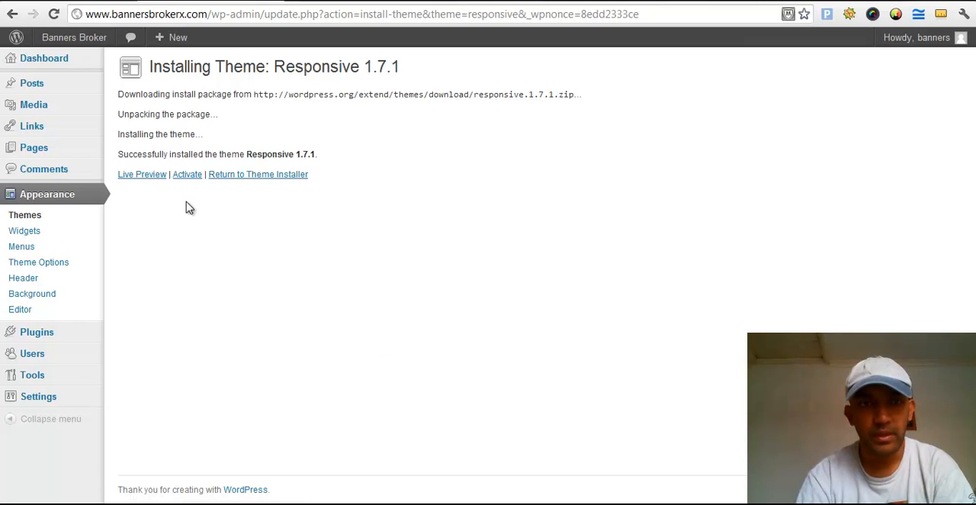
{"action": "mouse_move", "coordinate": [141, 174]}
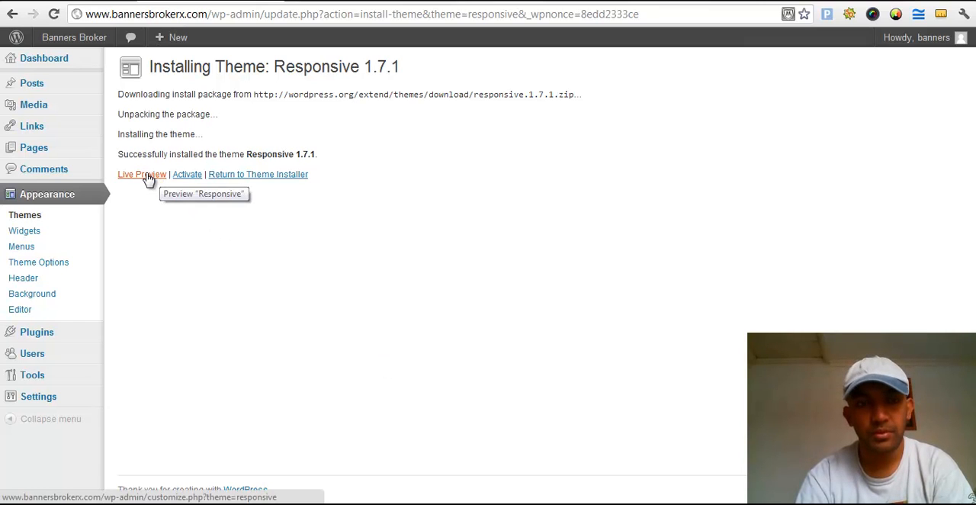
{"action": "mouse_move", "coordinate": [187, 174]}
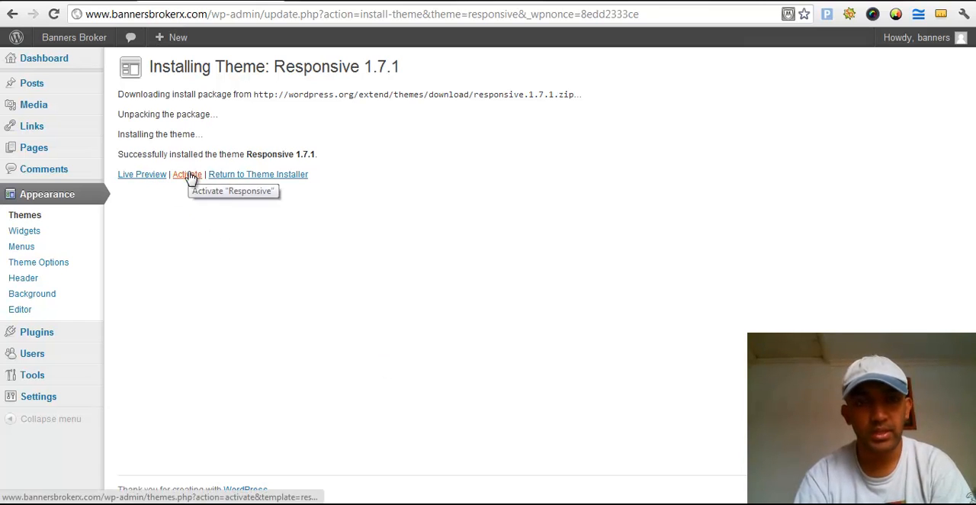
{"action": "left_click", "coordinate": [186, 174]}
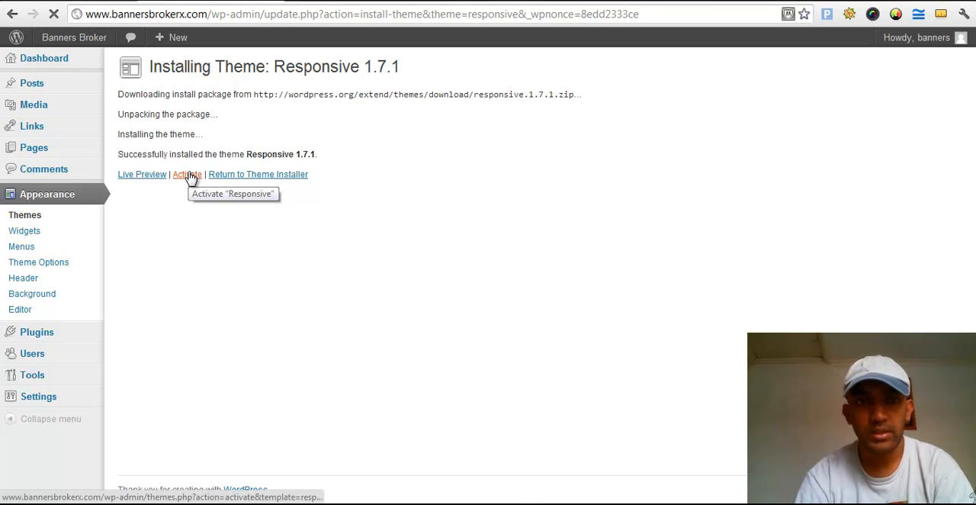
{"action": "left_click", "coordinate": [186, 173]}
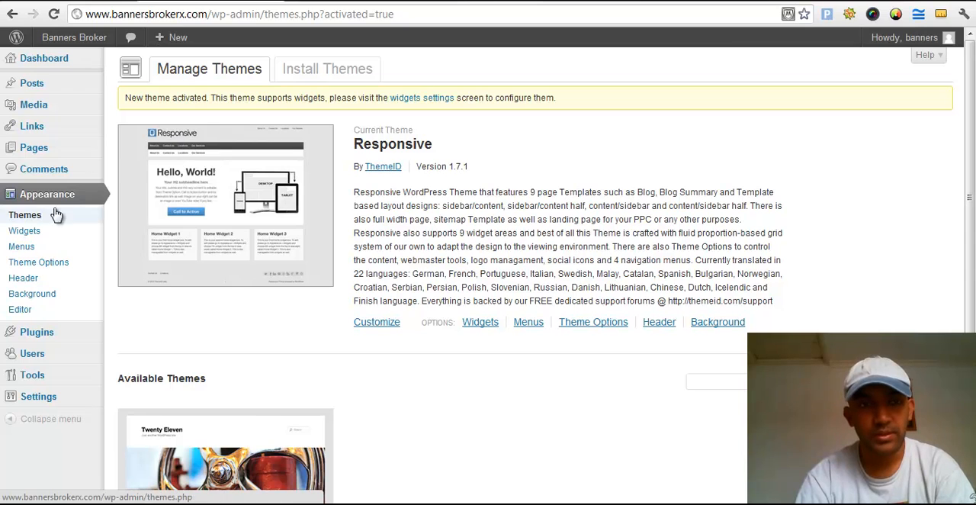
{"action": "mouse_move", "coordinate": [256, 156]}
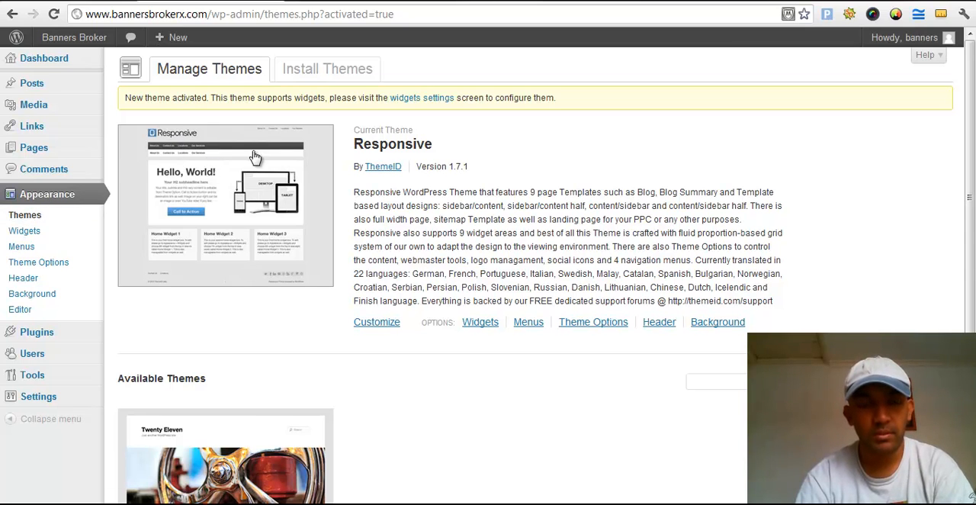
{"action": "mouse_move", "coordinate": [305, 202]}
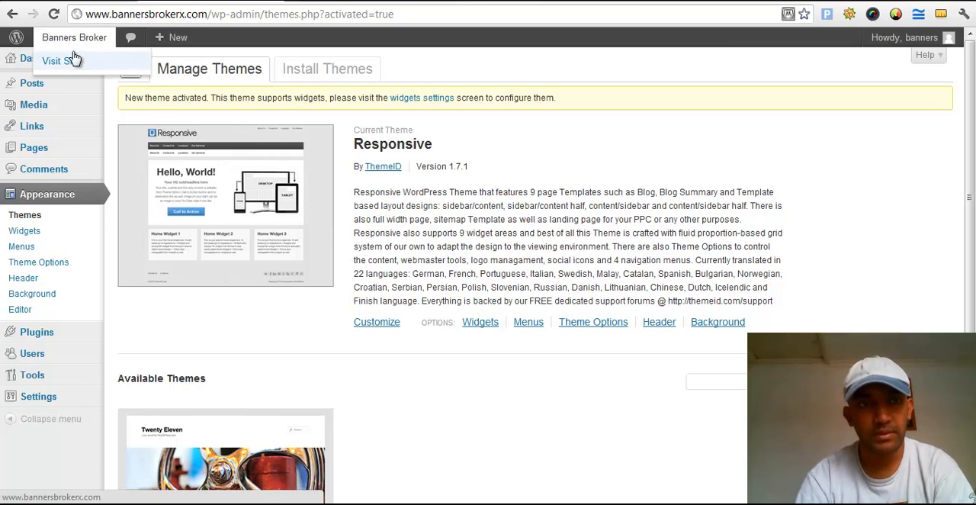
Open the live site in a new tab and scroll through the Responsive homepage widgets.
{"action": "right_click", "coordinate": [60, 60]}
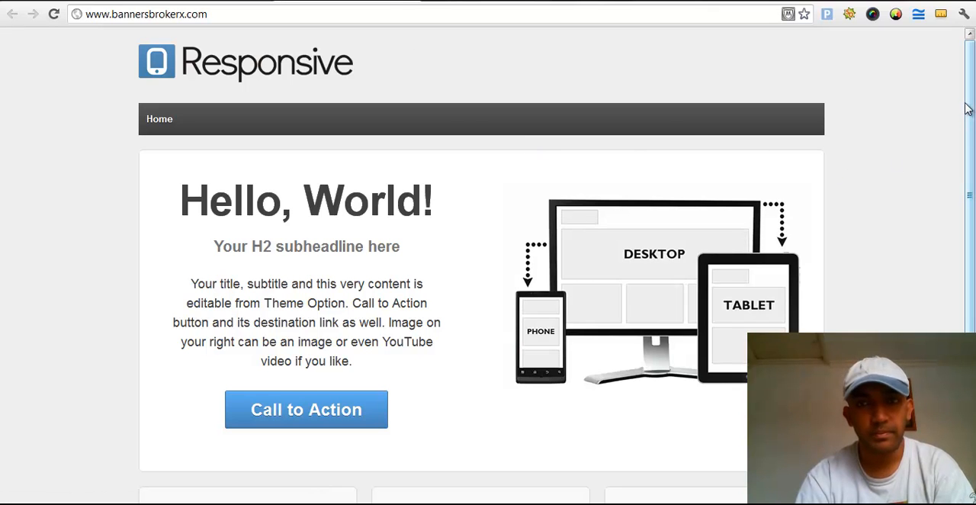
{"action": "scroll", "scroll_direction": "down", "scroll_amount": 3}
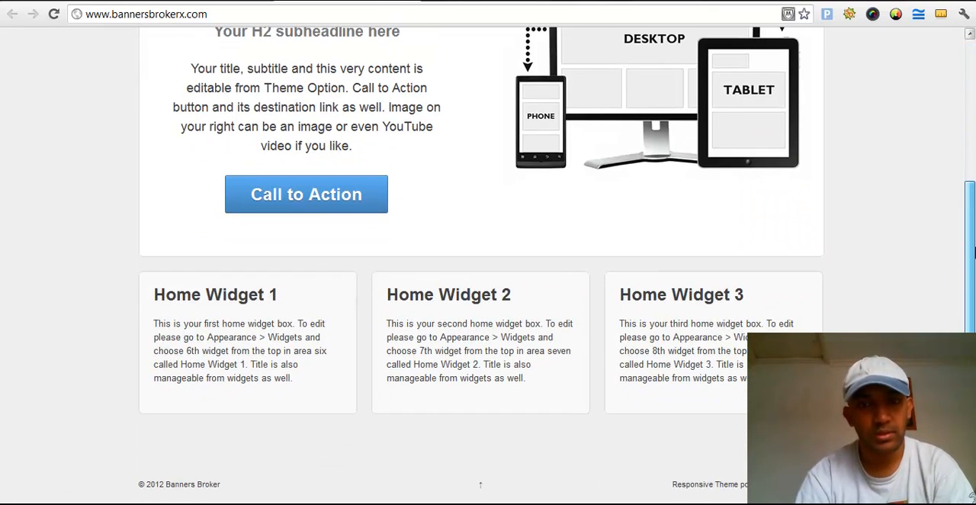
{"action": "scroll", "scroll_direction": "up", "scroll_amount": 3}
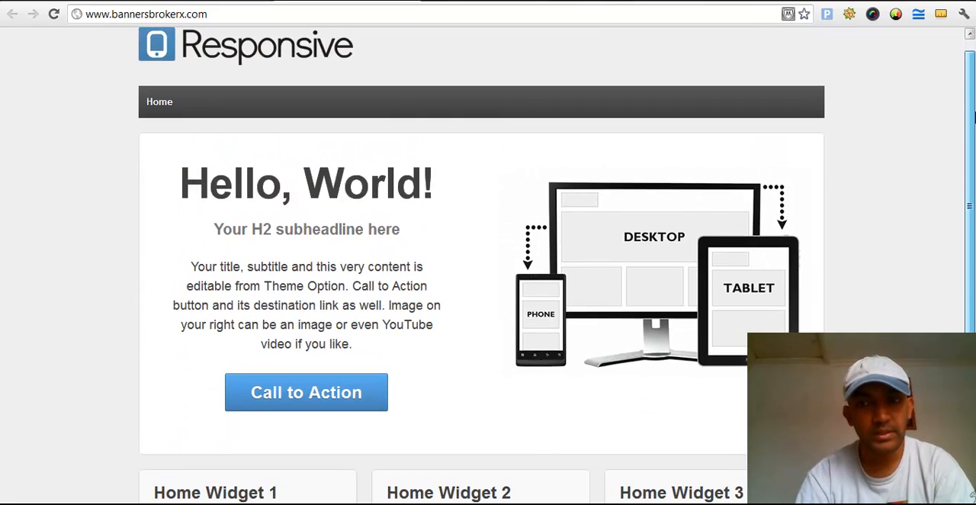
{"action": "scroll", "scroll_direction": "down", "scroll_amount": 3}
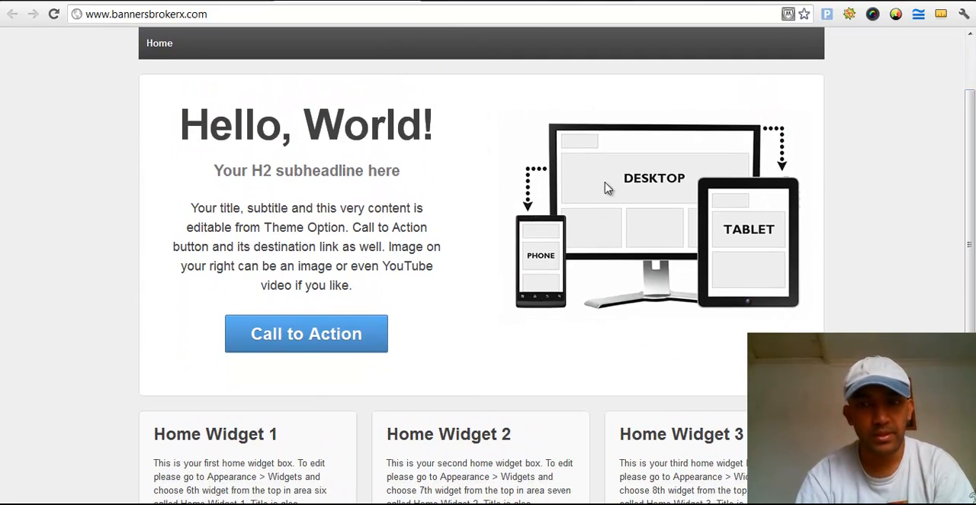
{"action": "mouse_move", "coordinate": [545, 288]}
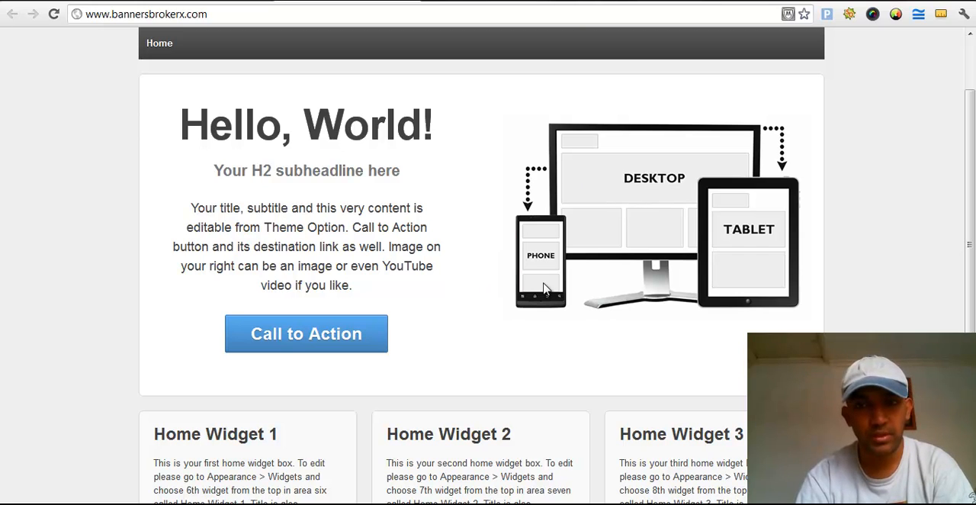
{"action": "mouse_move", "coordinate": [942, 288]}
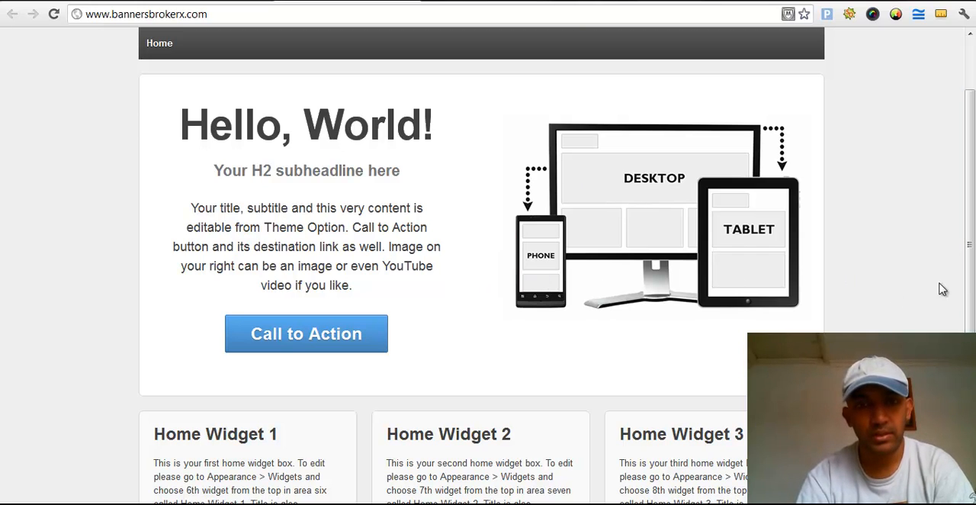
{"action": "scroll", "scroll_direction": "down", "scroll_amount": 3}
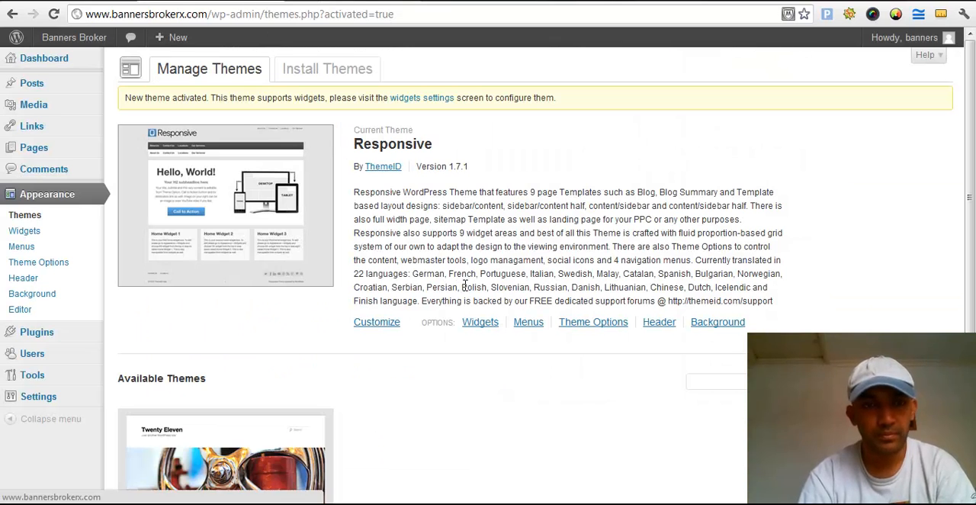
{"action": "mouse_move", "coordinate": [463, 244]}
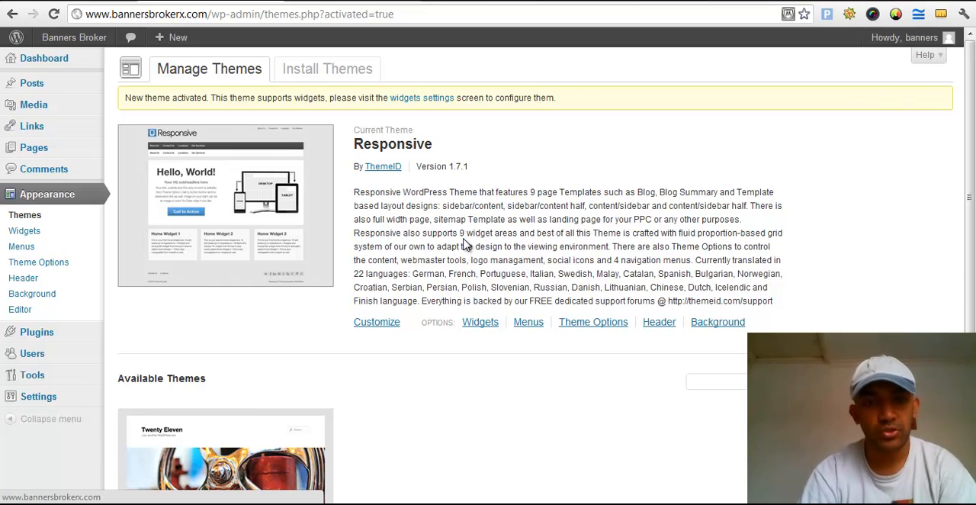
Delete Twenty Eleven from Available Themes, leaving only Responsive.
{"action": "scroll", "scroll_direction": "down", "scroll_amount": 3}
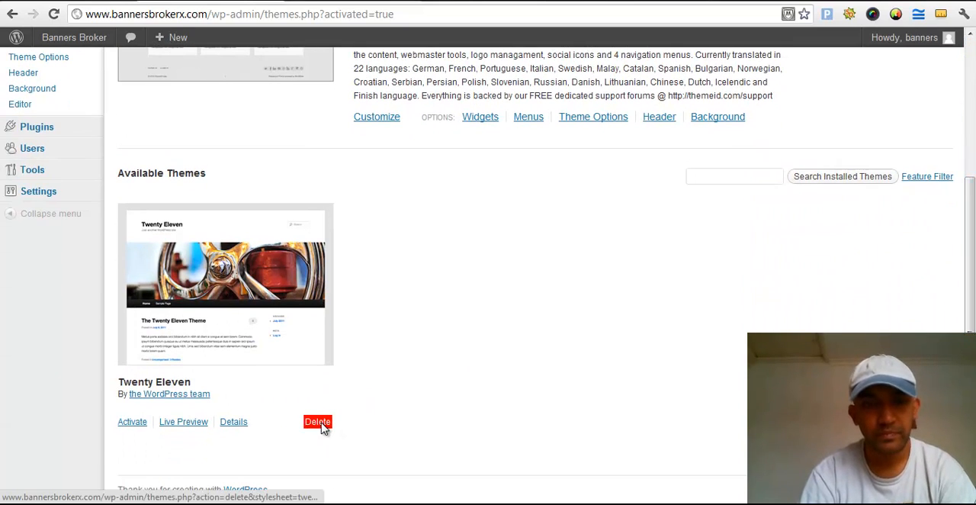
{"action": "left_click", "coordinate": [318, 421]}
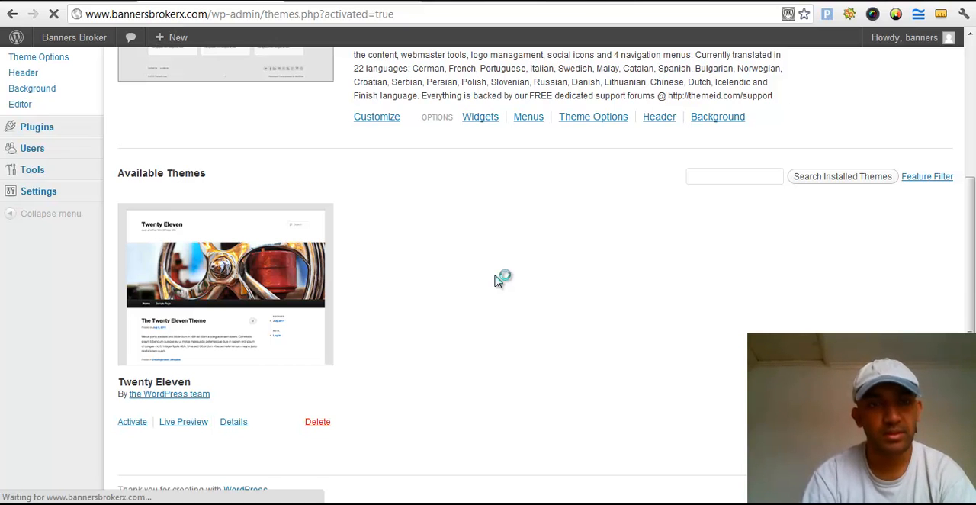
{"action": "left_click", "coordinate": [317, 420]}
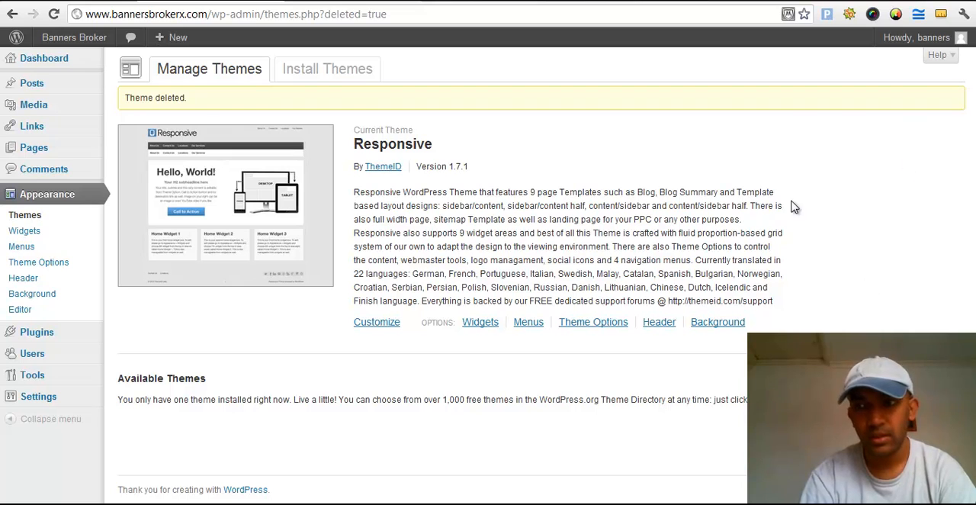
{"action": "mouse_move", "coordinate": [813, 221]}
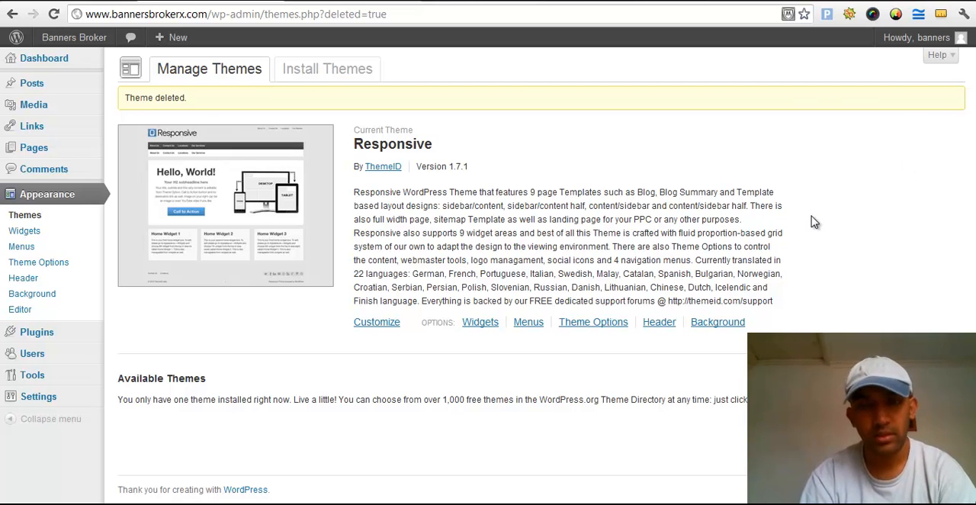
{"action": "mouse_move", "coordinate": [837, 222]}
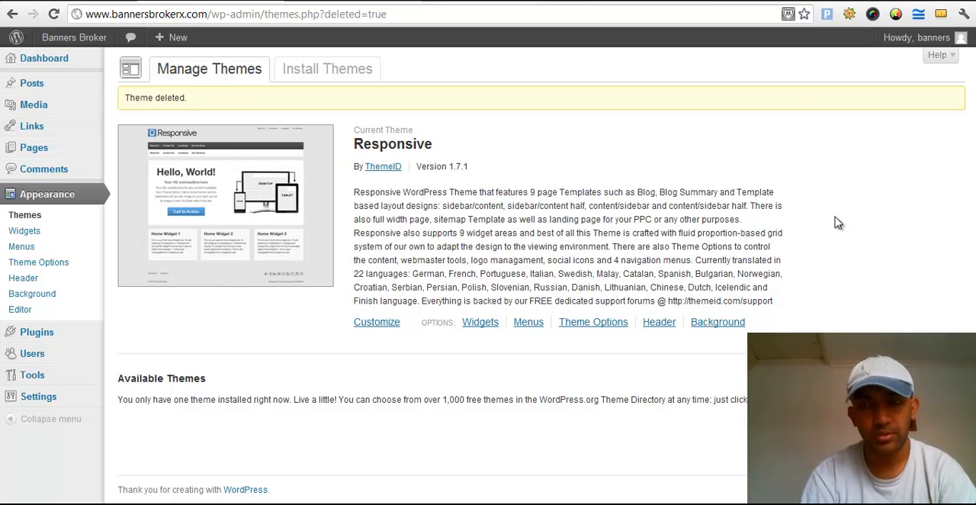
{"action": "mouse_move", "coordinate": [499, 460]}
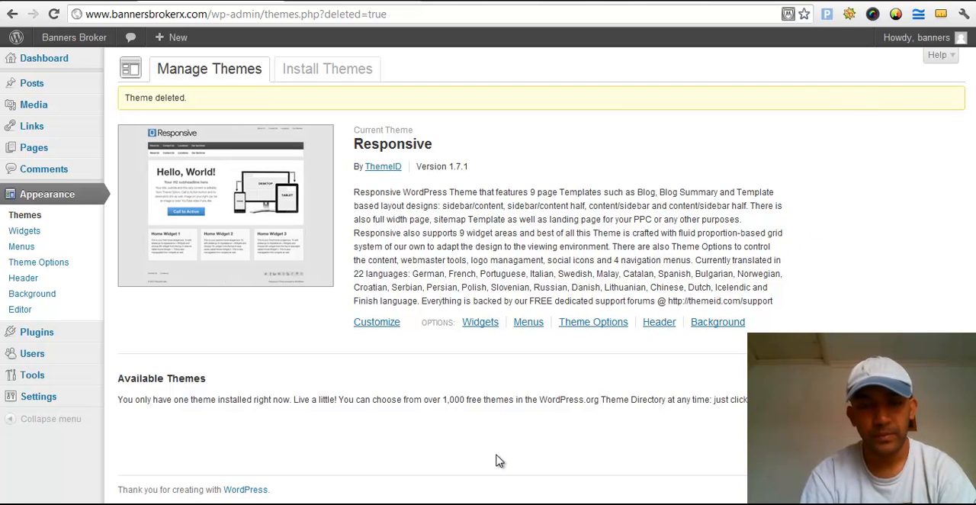
{"action": "mouse_move", "coordinate": [481, 462]}
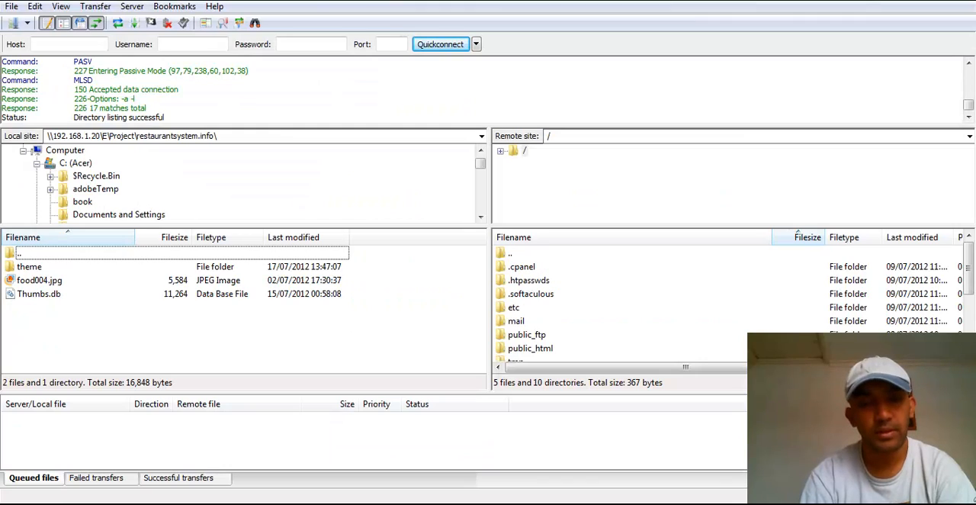
{"action": "mouse_move", "coordinate": [301, 311]}
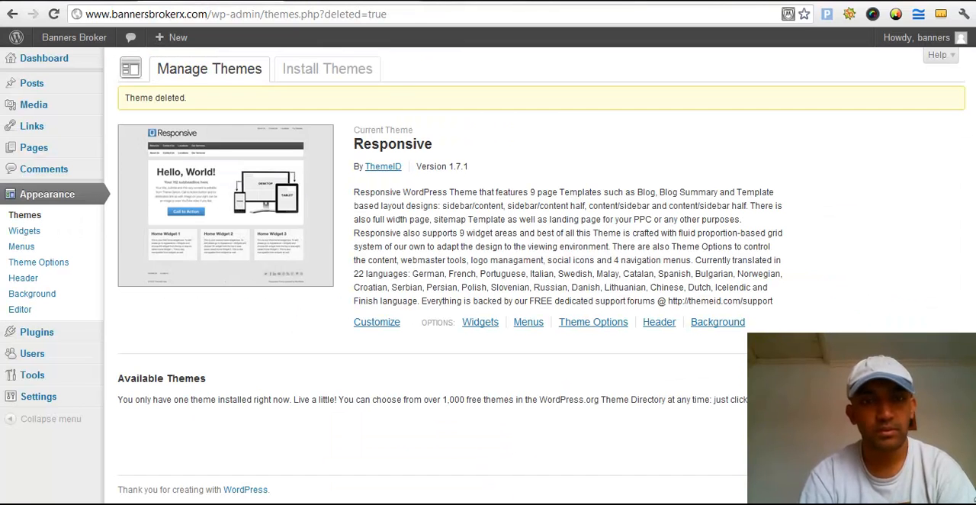
Switch to FileZilla, showing the local theme folder and server root with public_html.
{"action": "type", "text": "fiverr.com"}
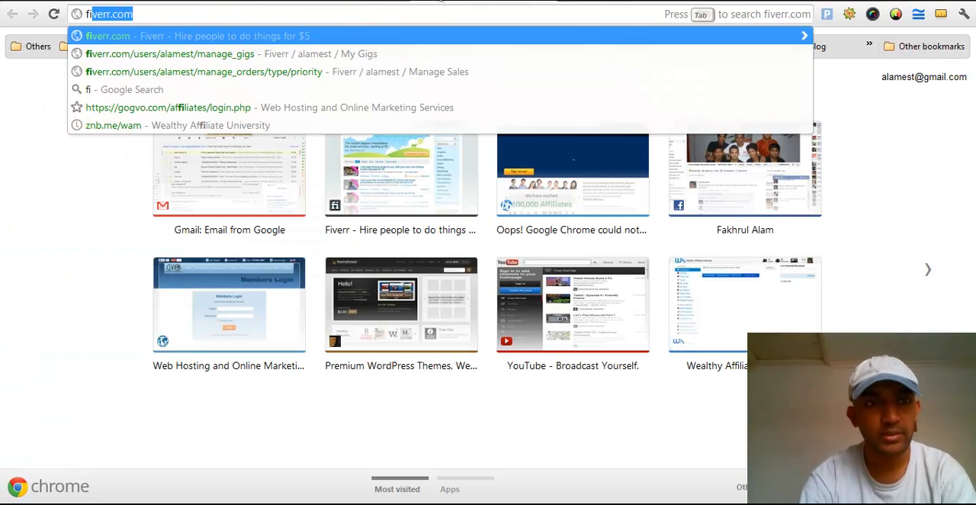
{"action": "type", "text": "filezilla"}
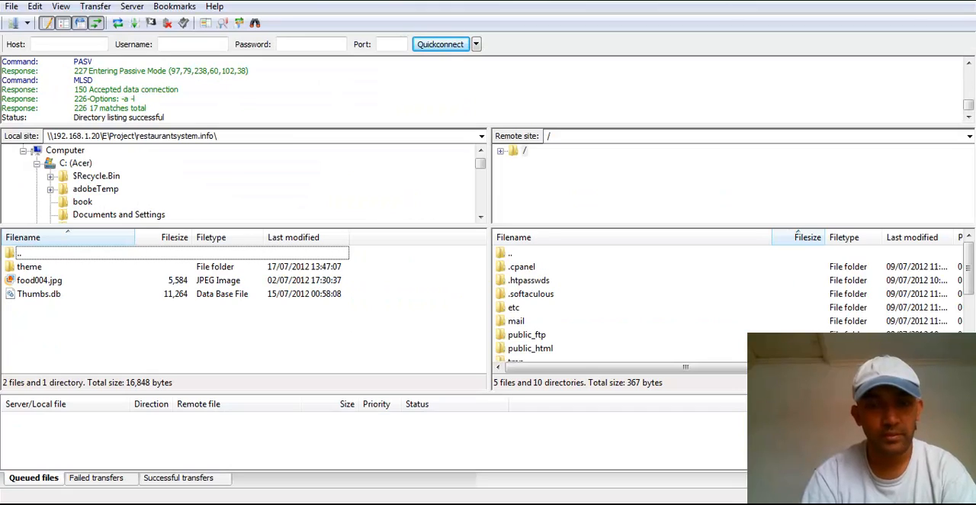
{"action": "mouse_move", "coordinate": [327, 359]}
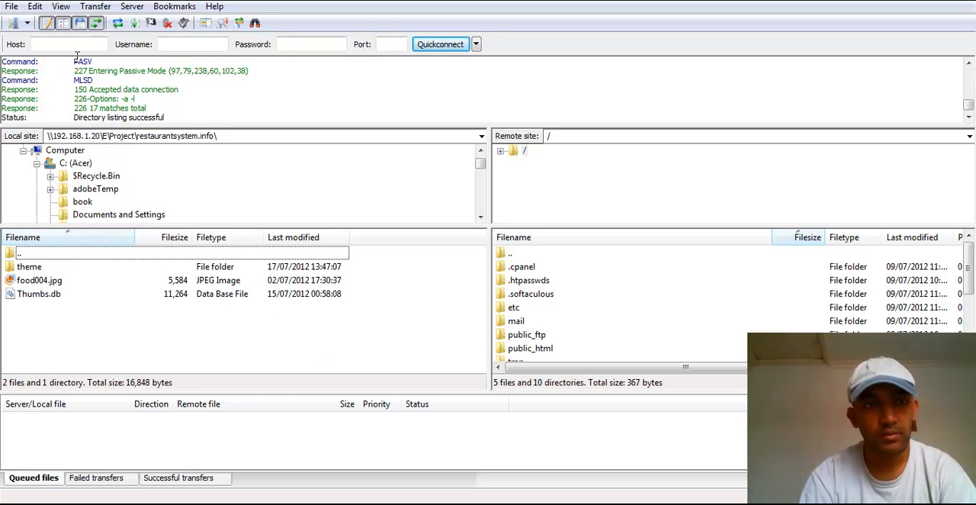
Enter the site's server address as host and Quickconnect.
{"action": "left_click", "coordinate": [69, 43]}
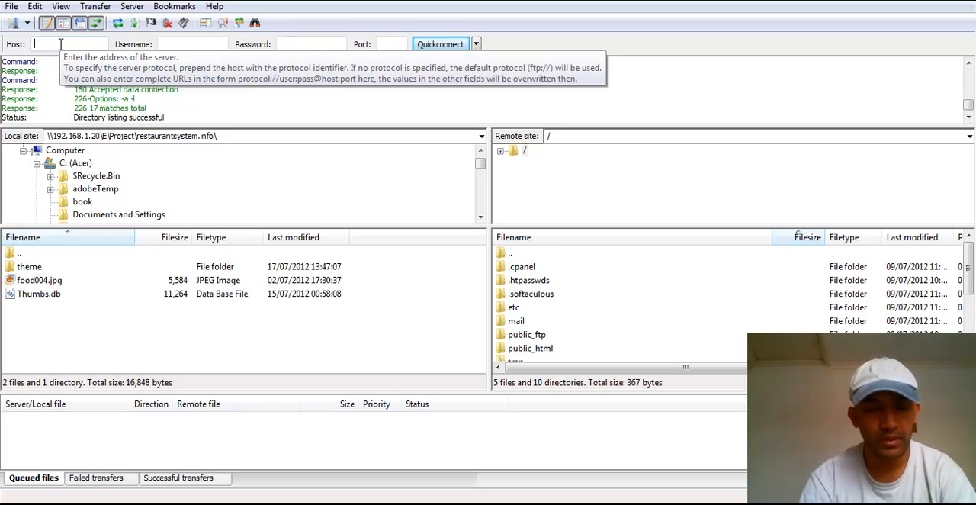
{"action": "type", "text": "bannersbrokerx.com"}
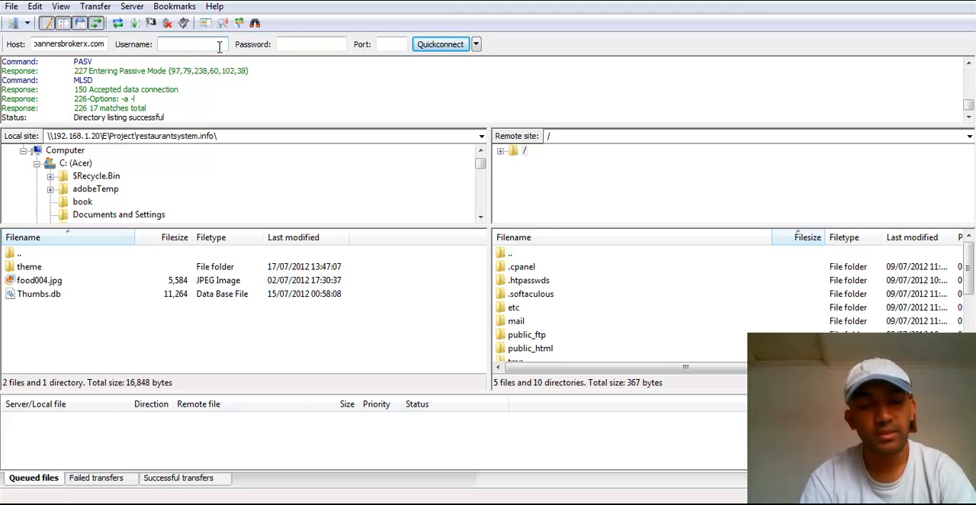
{"action": "type", "text": "banne"}
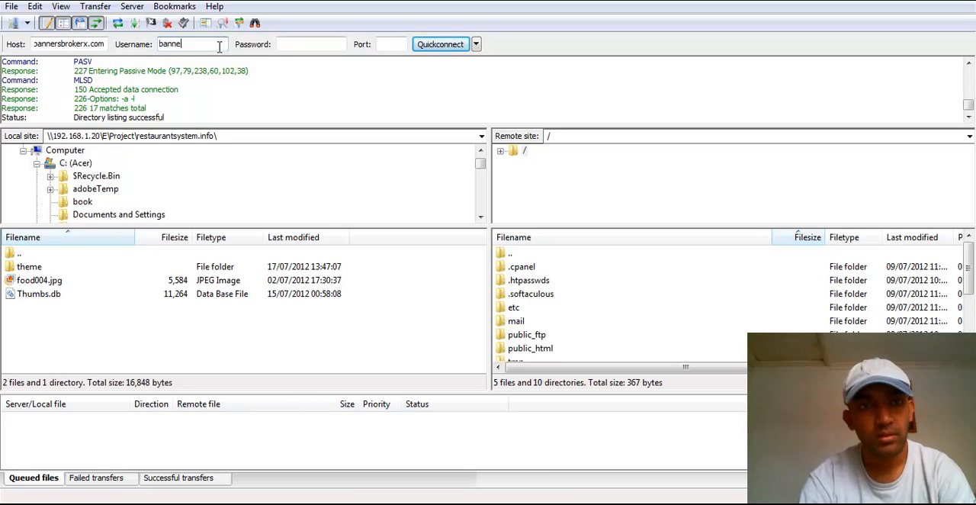
{"action": "key", "text": "Backspace"}
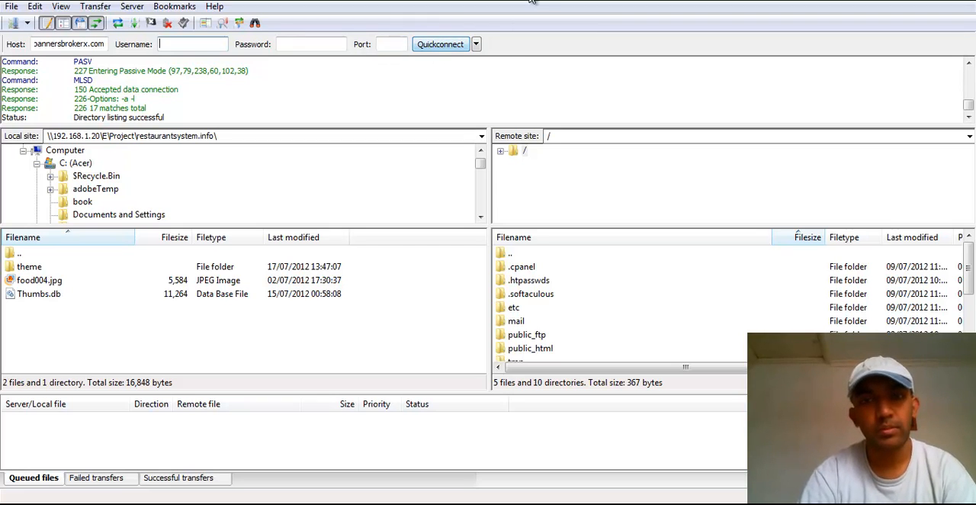
{"action": "left_click", "coordinate": [475, 43]}
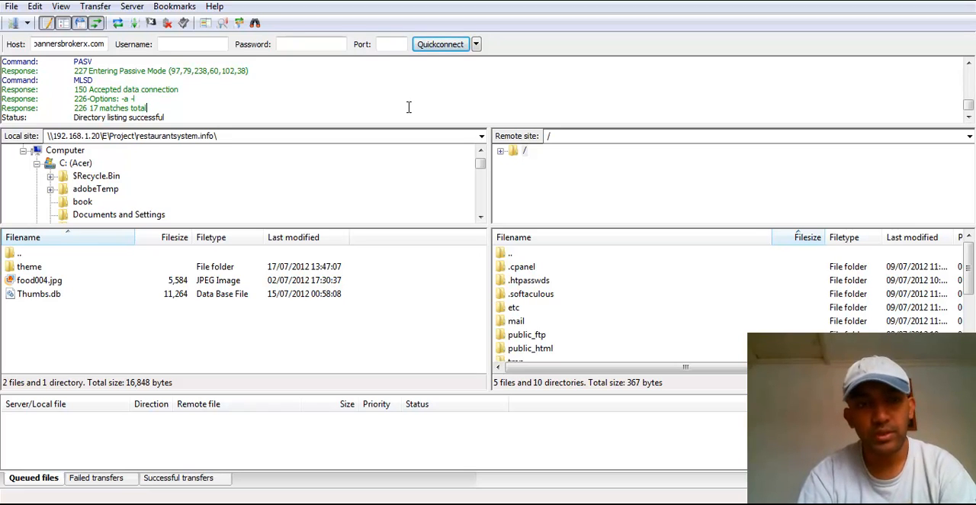
{"action": "mouse_move", "coordinate": [425, 256]}
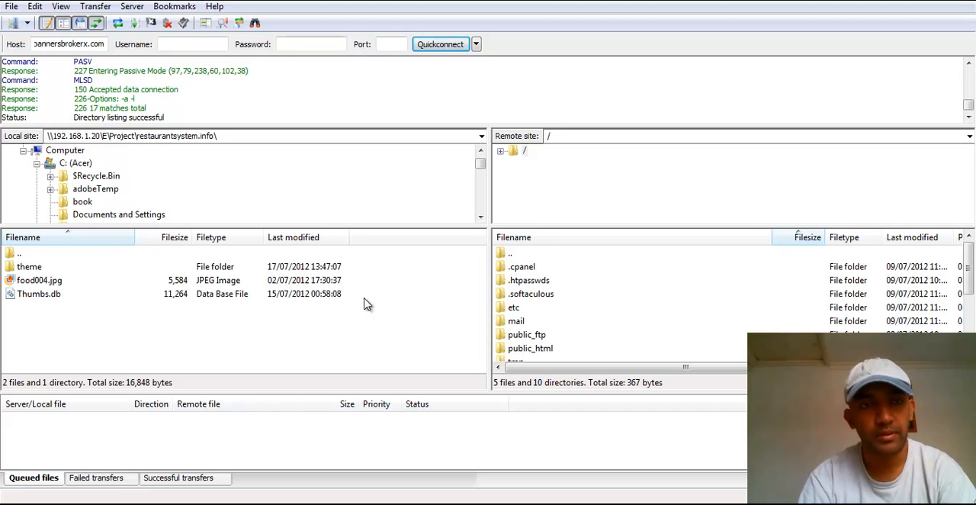
{"action": "mouse_move", "coordinate": [296, 5]}
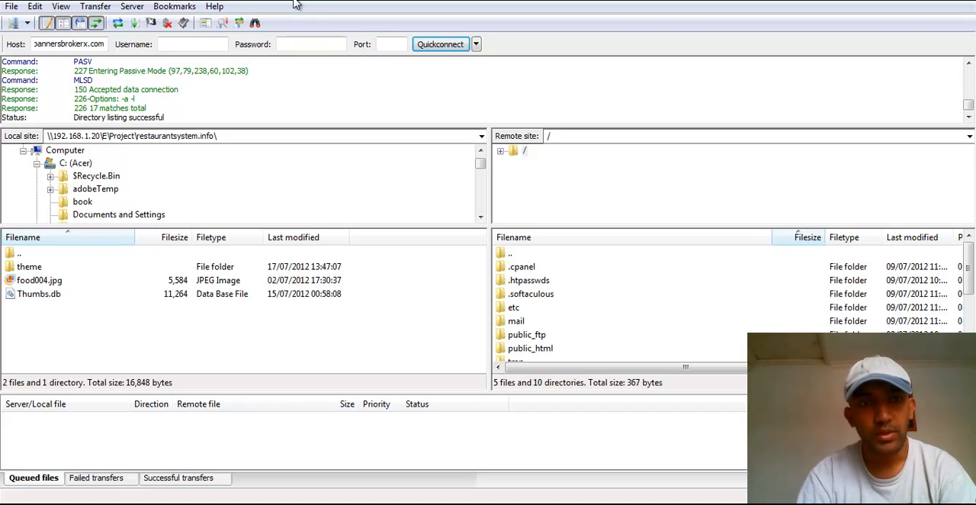
{"action": "mouse_move", "coordinate": [385, 177]}
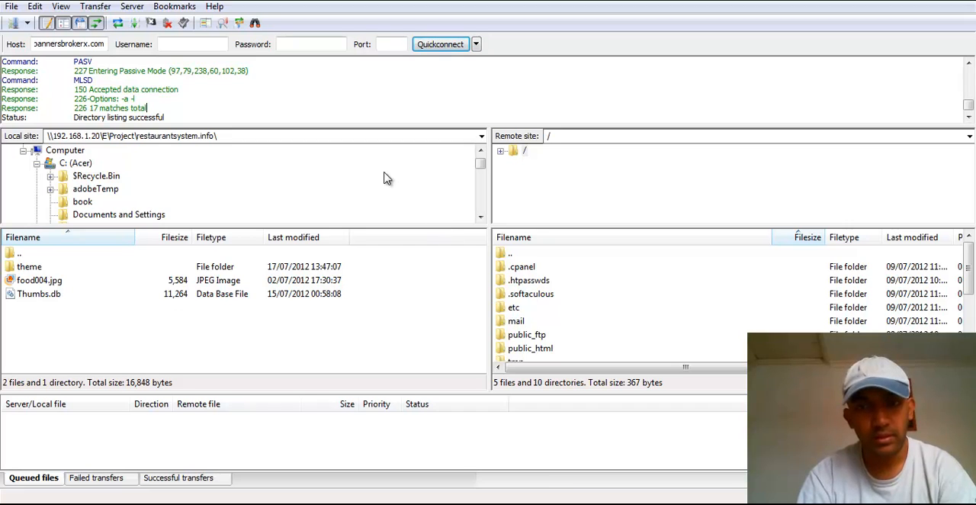
{"action": "mouse_move", "coordinate": [563, 297]}
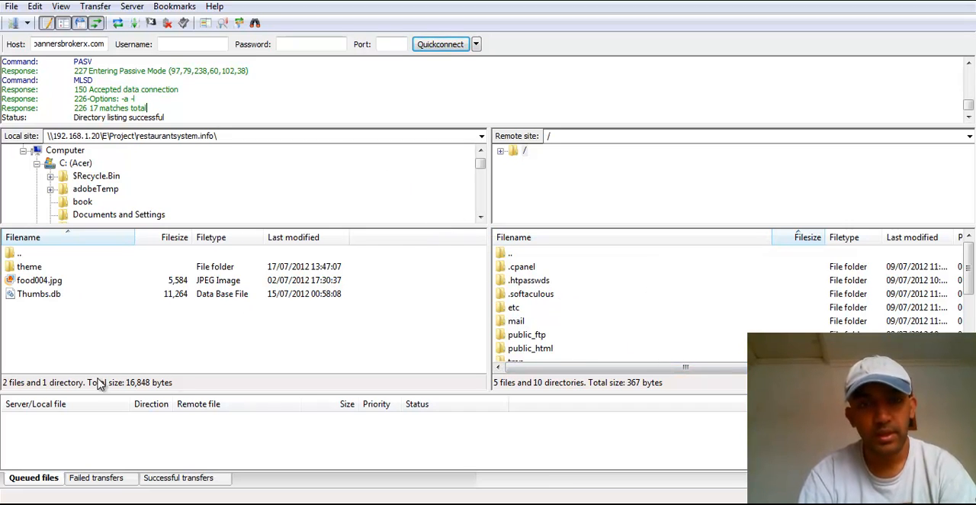
{"action": "mouse_move", "coordinate": [146, 317]}
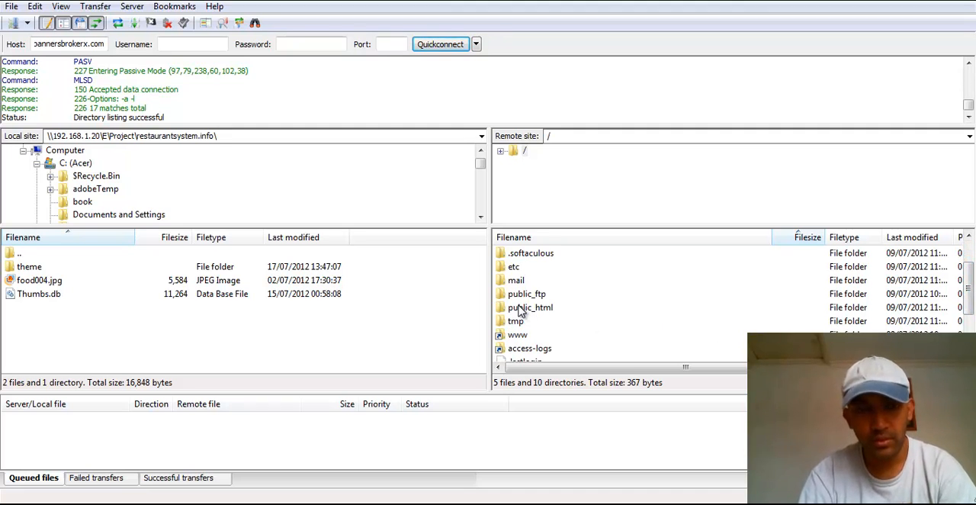
Open public_html/wp-content/themes on the server and select the local black-skyline folder.
{"action": "double_click", "coordinate": [526, 294]}
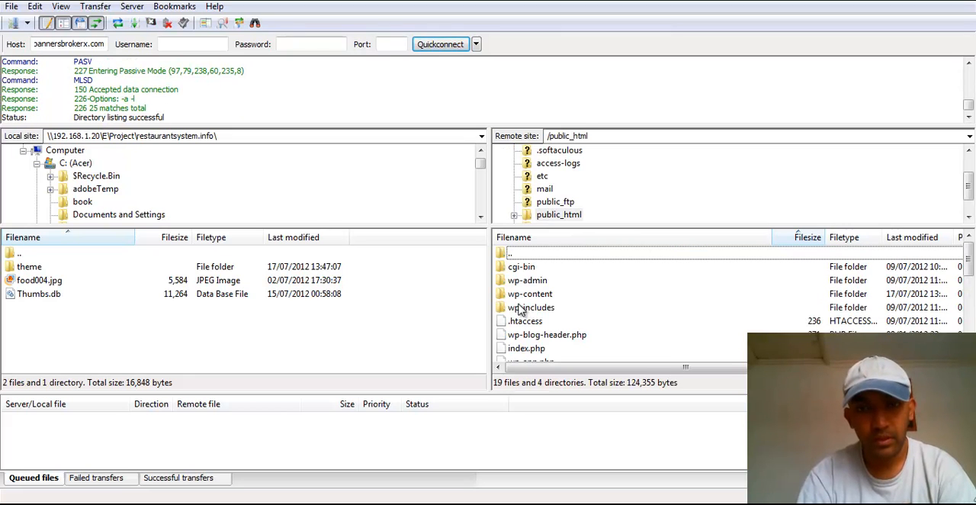
{"action": "mouse_move", "coordinate": [541, 294]}
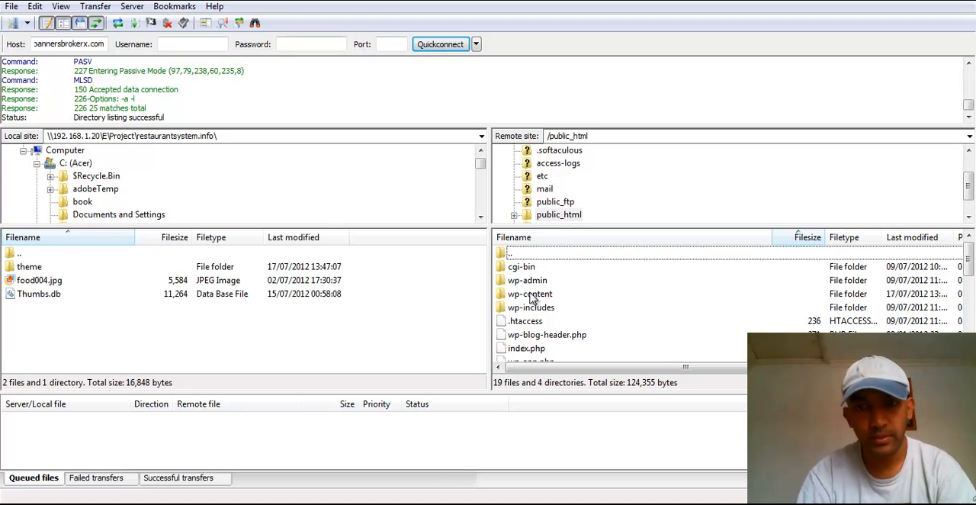
{"action": "left_click", "coordinate": [529, 294]}
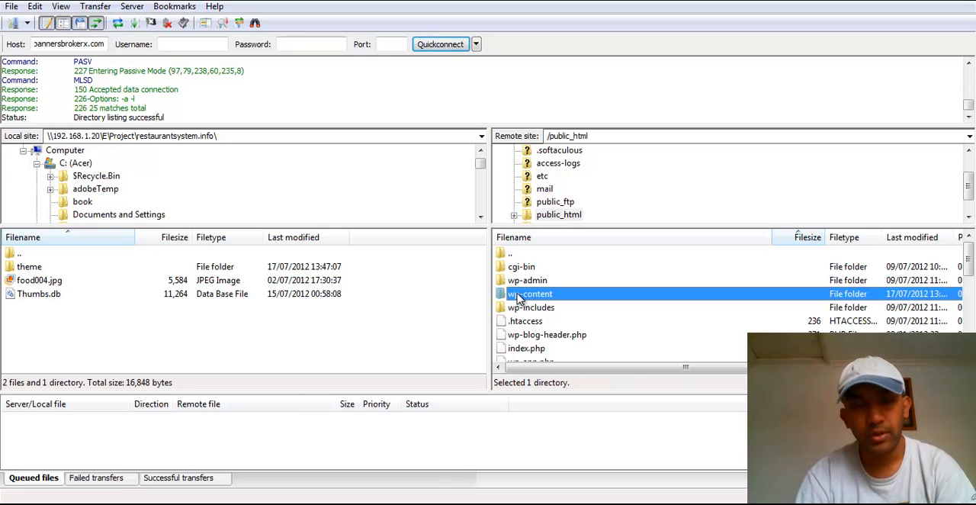
{"action": "double_click", "coordinate": [531, 294]}
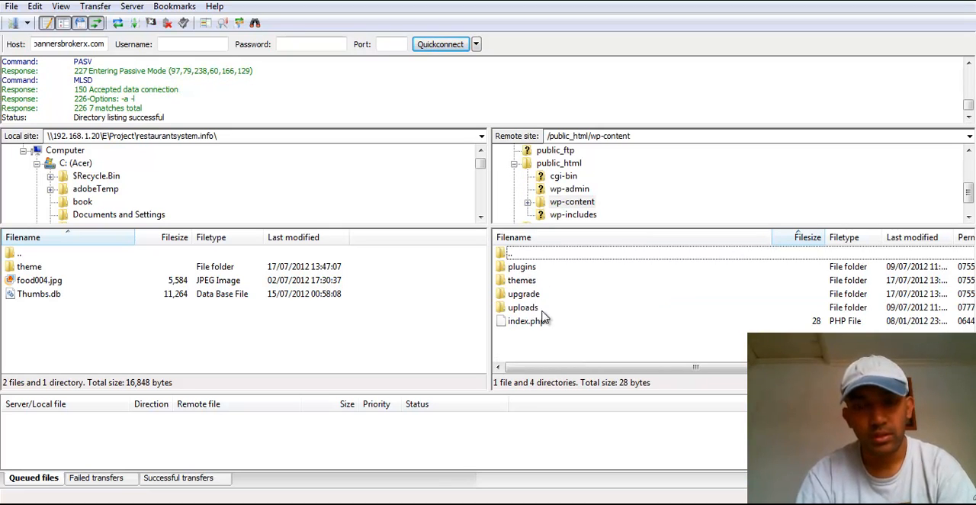
{"action": "left_click", "coordinate": [522, 279]}
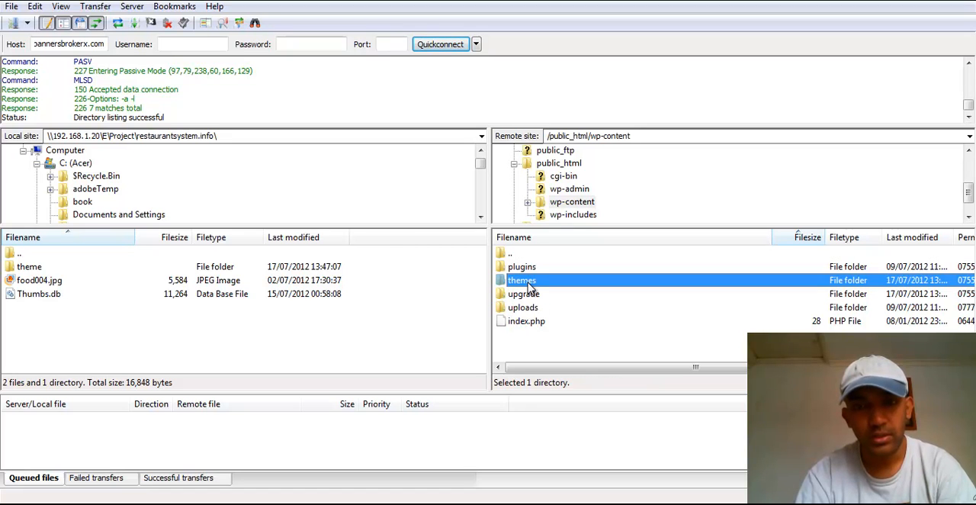
{"action": "double_click", "coordinate": [521, 280]}
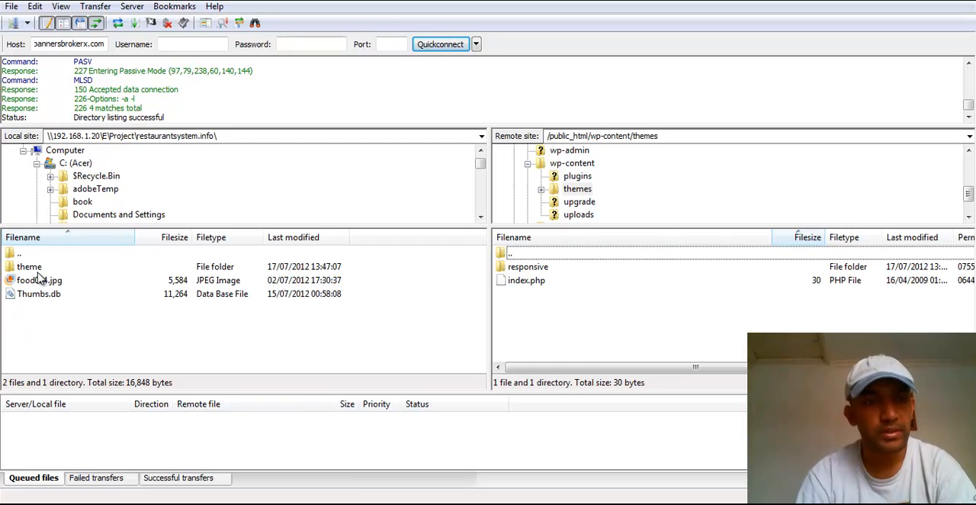
{"action": "double_click", "coordinate": [28, 266]}
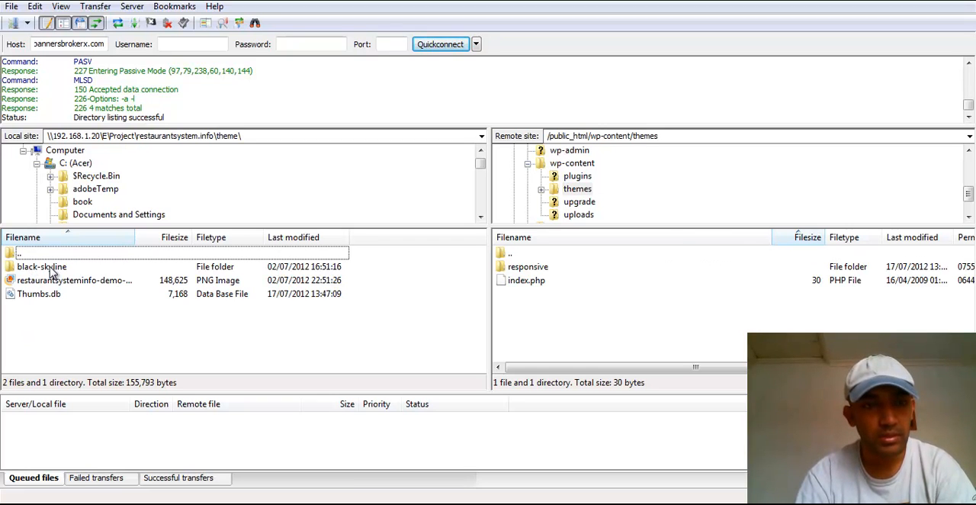
{"action": "left_click", "coordinate": [42, 266]}
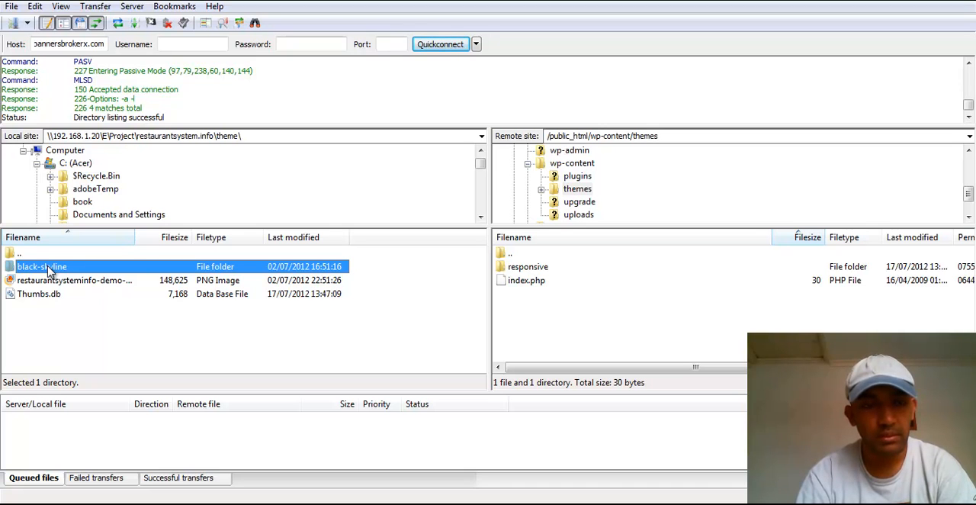
Upload the local black-skyline folder to the server's themes directory.
{"action": "right_click", "coordinate": [41, 266]}
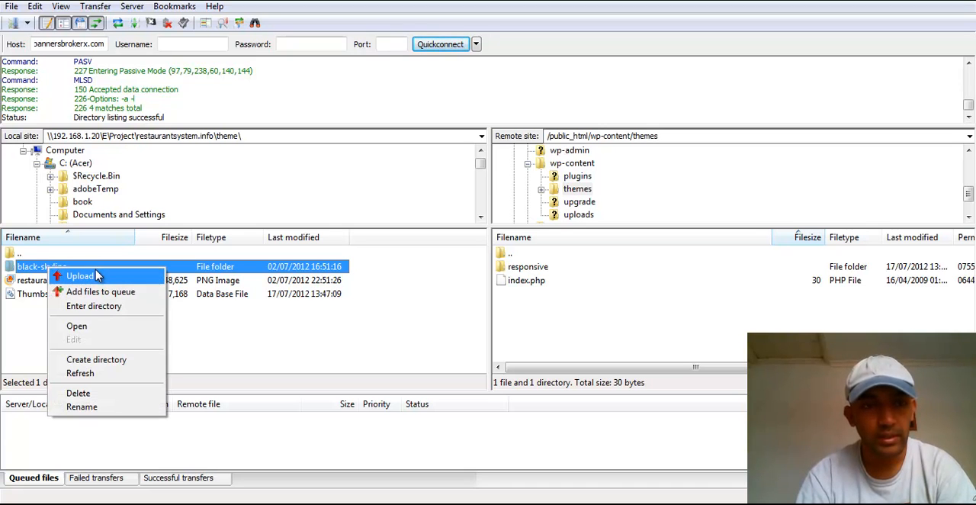
{"action": "left_click", "coordinate": [81, 276]}
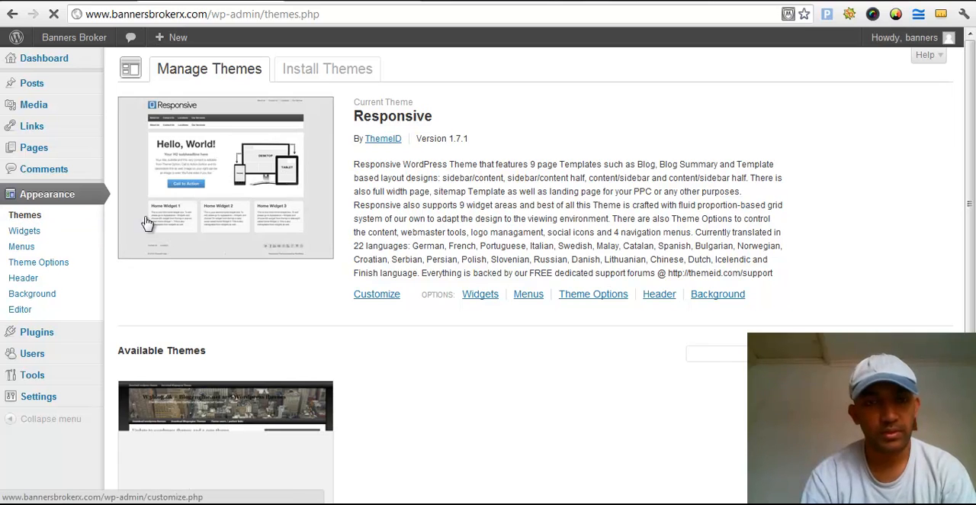
Activate Black skyline 1.1.3 from the Available Themes list as the current theme.
{"action": "scroll", "scroll_direction": "down", "scroll_amount": 3}
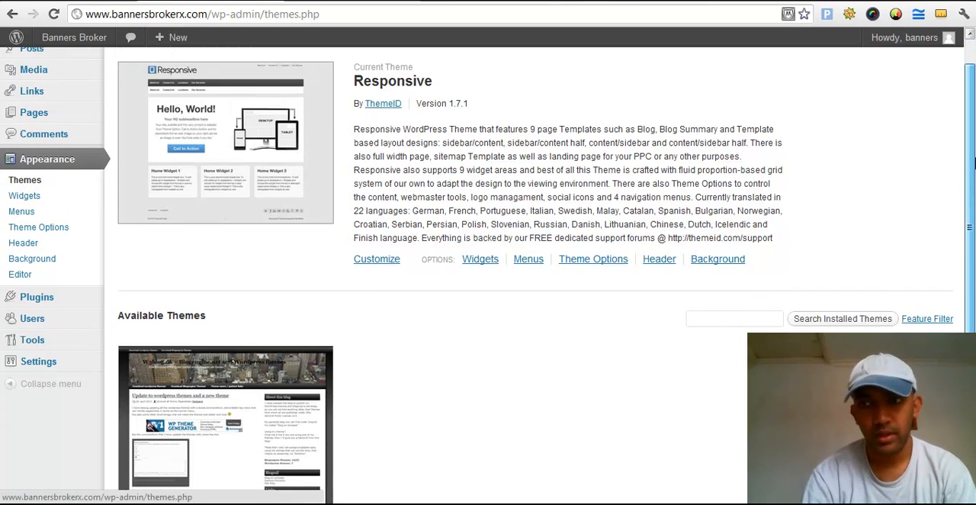
{"action": "scroll", "scroll_direction": "down", "scroll_amount": 3}
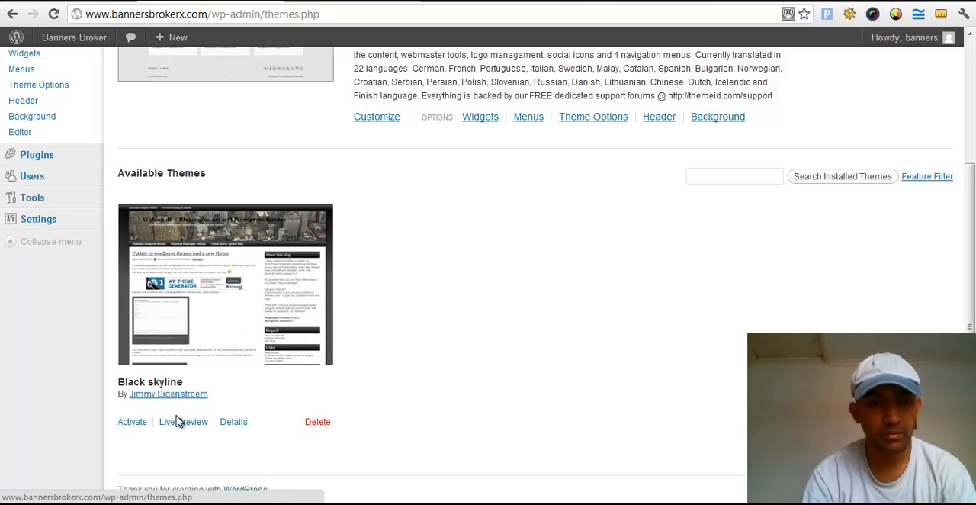
{"action": "left_click", "coordinate": [132, 421]}
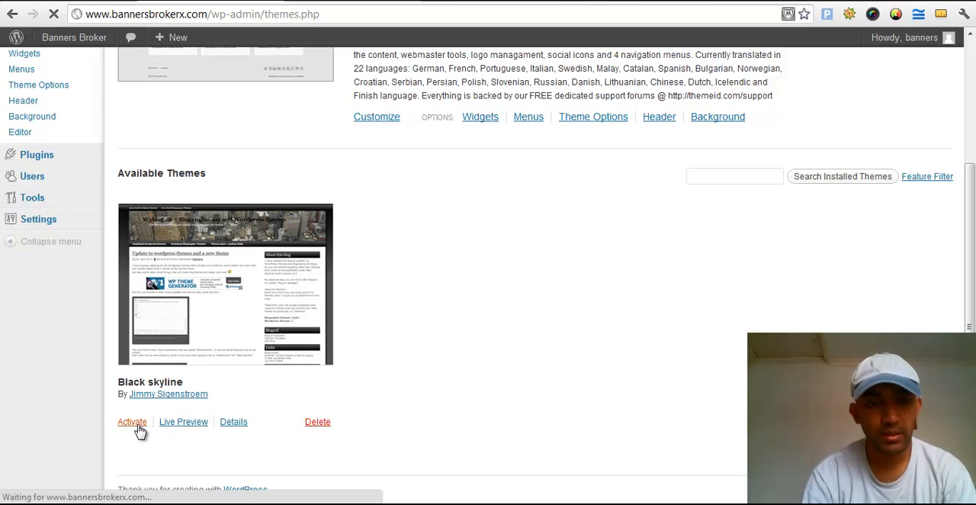
{"action": "left_click", "coordinate": [131, 421]}
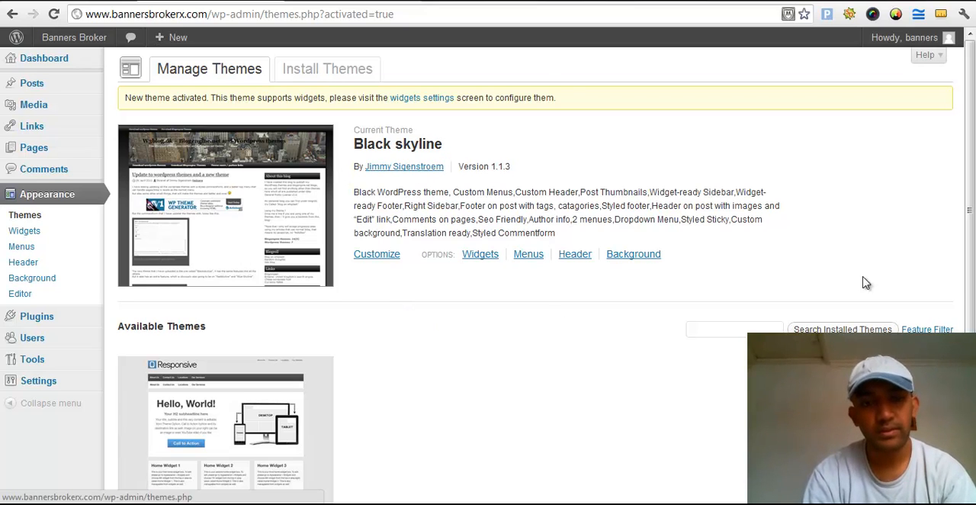
Delete the Responsive theme from Available Themes and confirm the deletion.
{"action": "scroll", "scroll_direction": "down", "scroll_amount": 3}
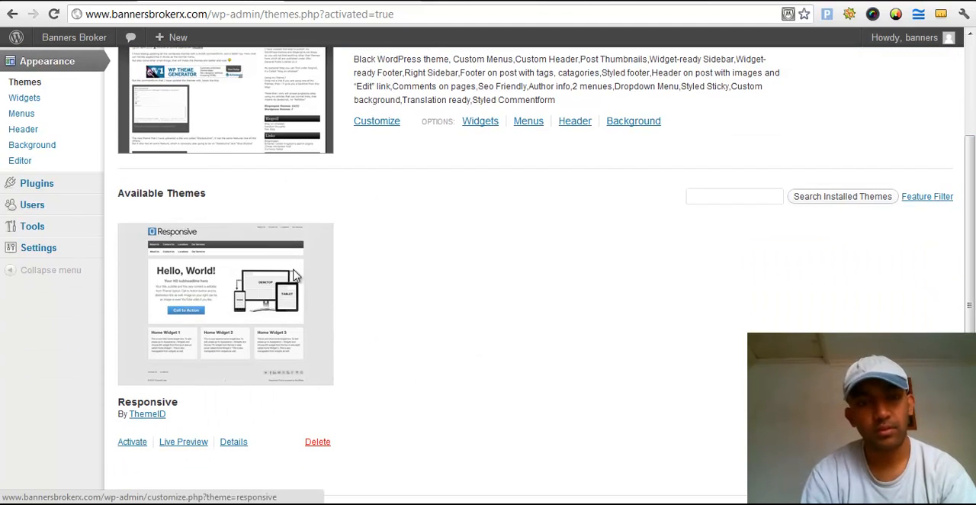
{"action": "mouse_move", "coordinate": [305, 305]}
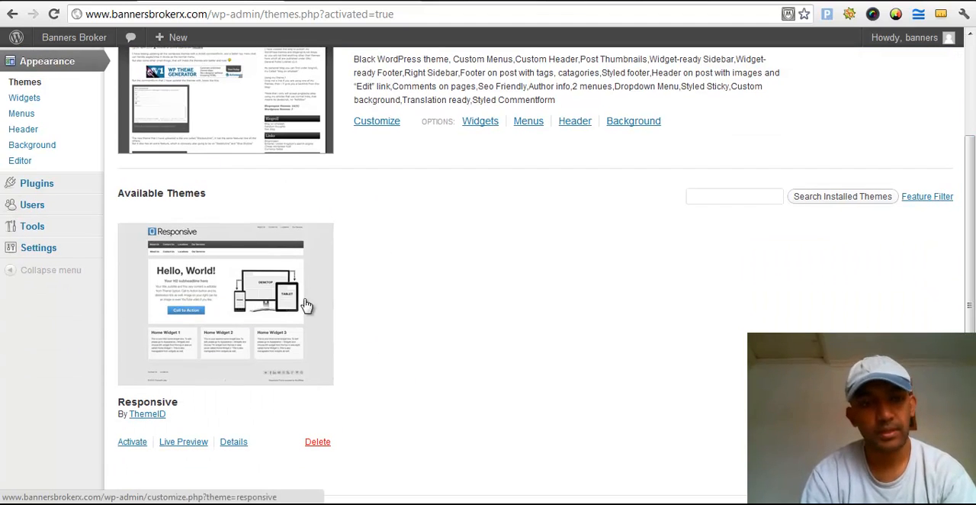
{"action": "mouse_move", "coordinate": [536, 360]}
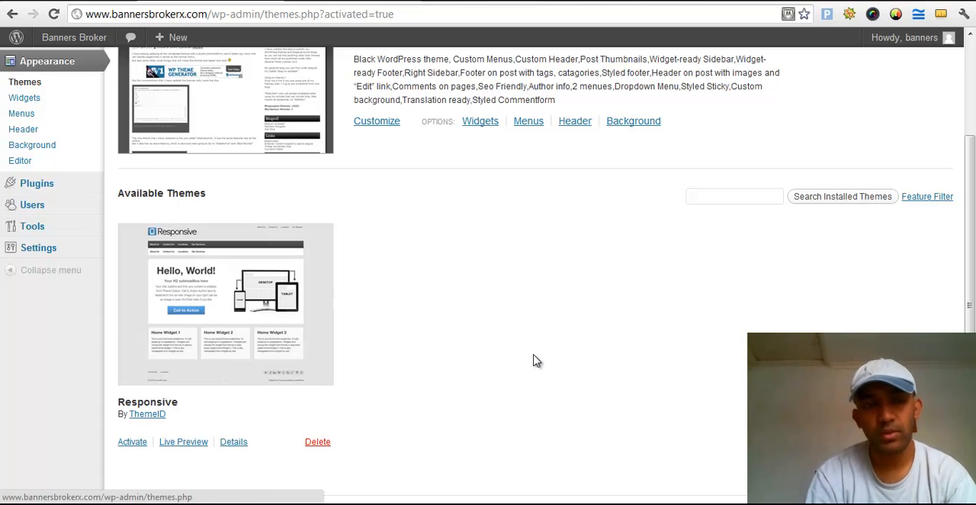
{"action": "scroll", "scroll_direction": "down", "scroll_amount": 3}
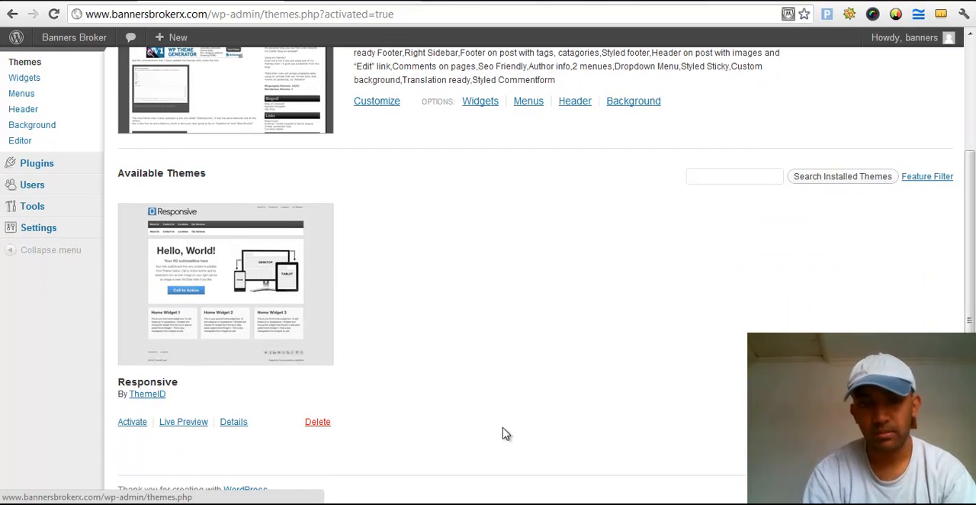
{"action": "left_click", "coordinate": [317, 421]}
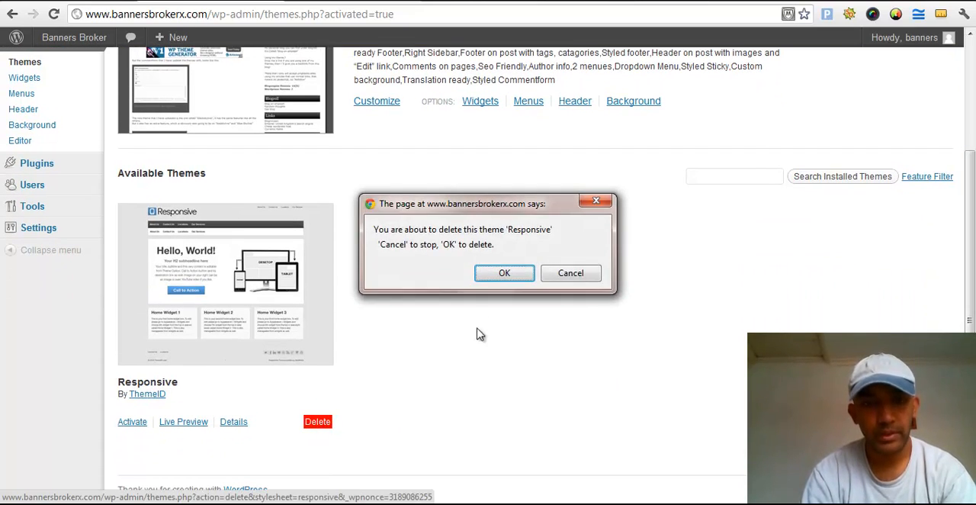
{"action": "left_click", "coordinate": [504, 273]}
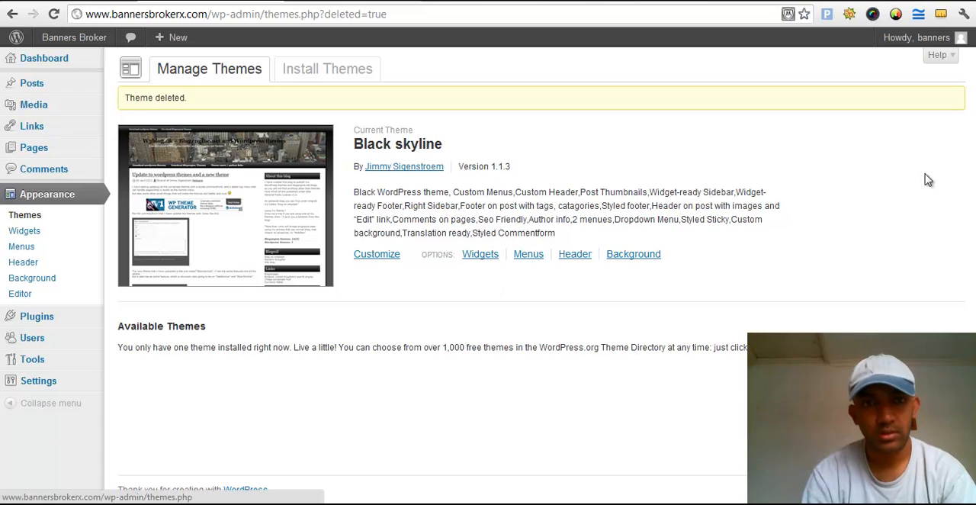
{"action": "mouse_move", "coordinate": [224, 206]}
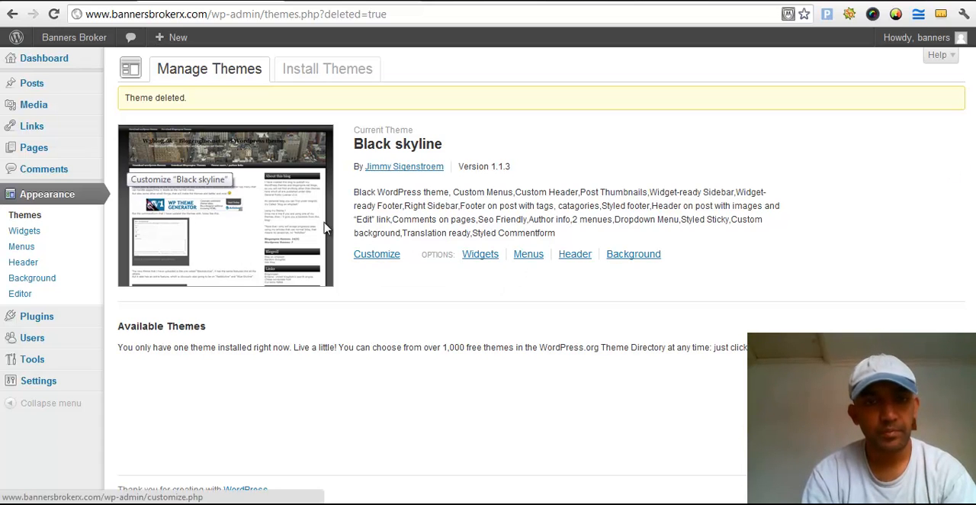
{"action": "mouse_move", "coordinate": [32, 359]}
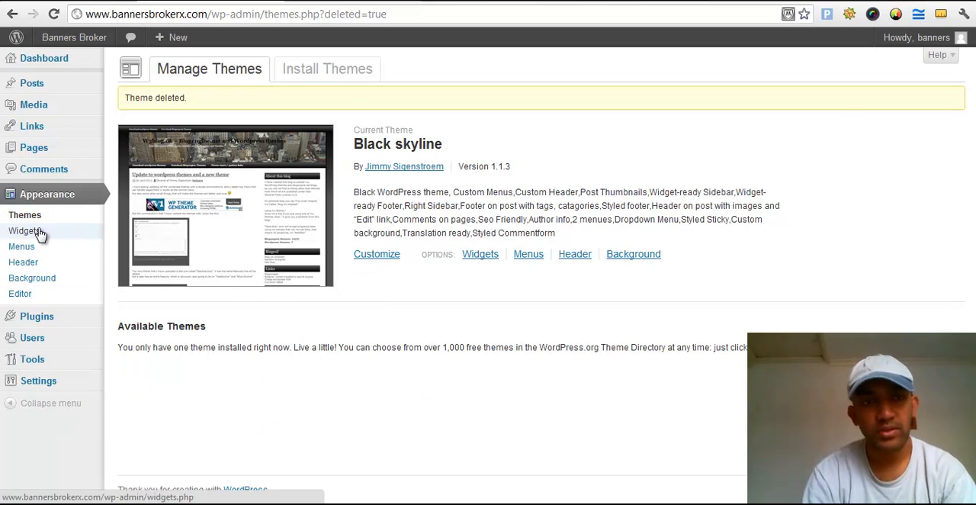
{"action": "mouse_move", "coordinate": [102, 282]}
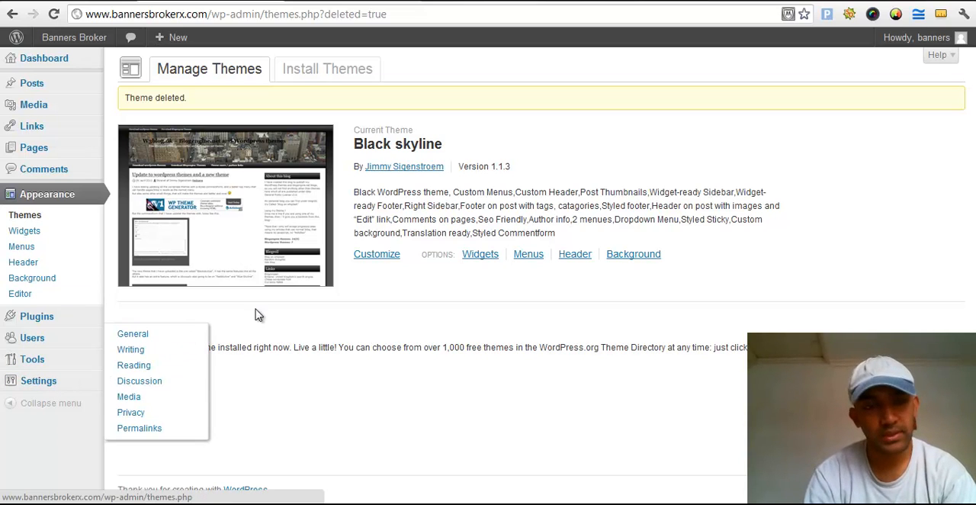
{"action": "mouse_move", "coordinate": [318, 339]}
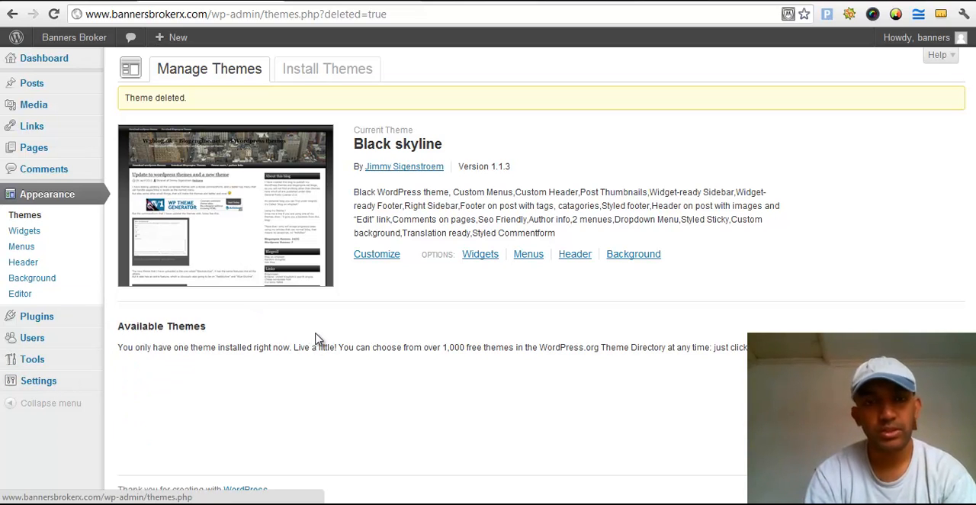